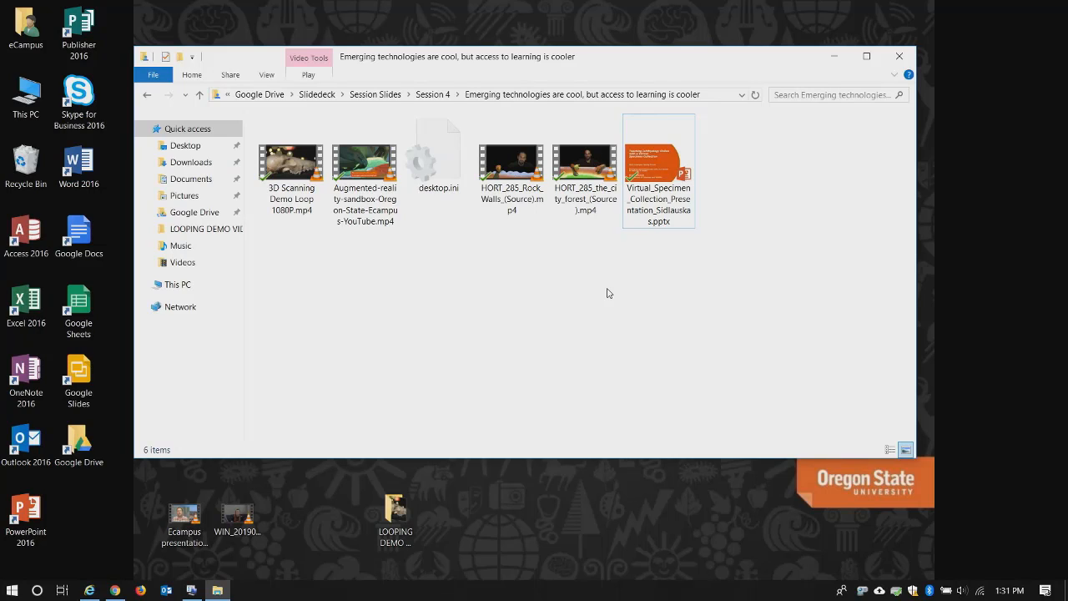
mouse_move(498, 255)
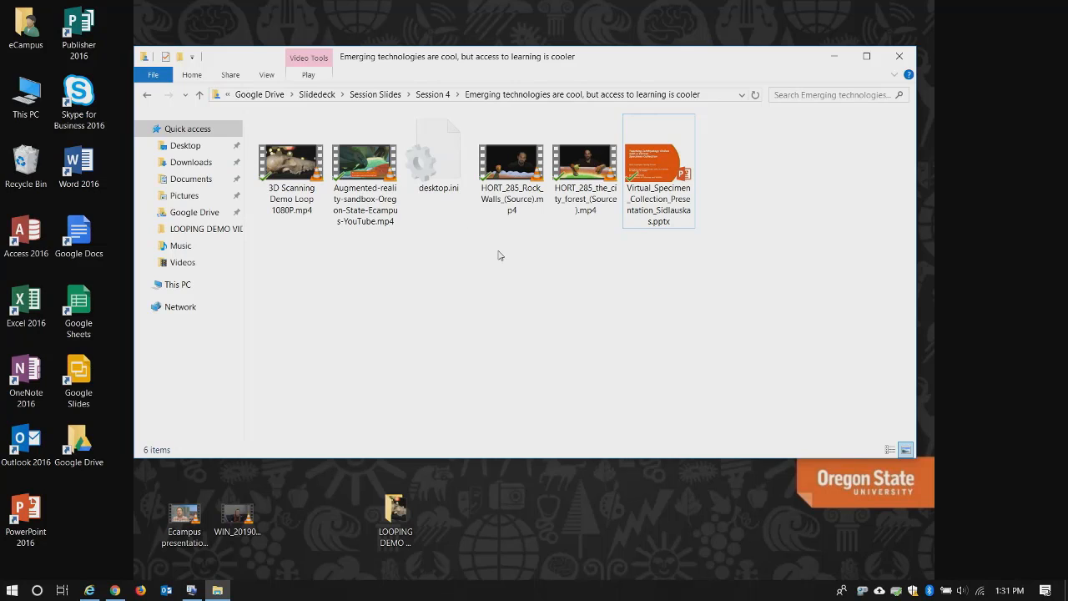
Open the Virtual_Specimen_Collection .pptx file from the Session 4 folder
double_click(658, 164)
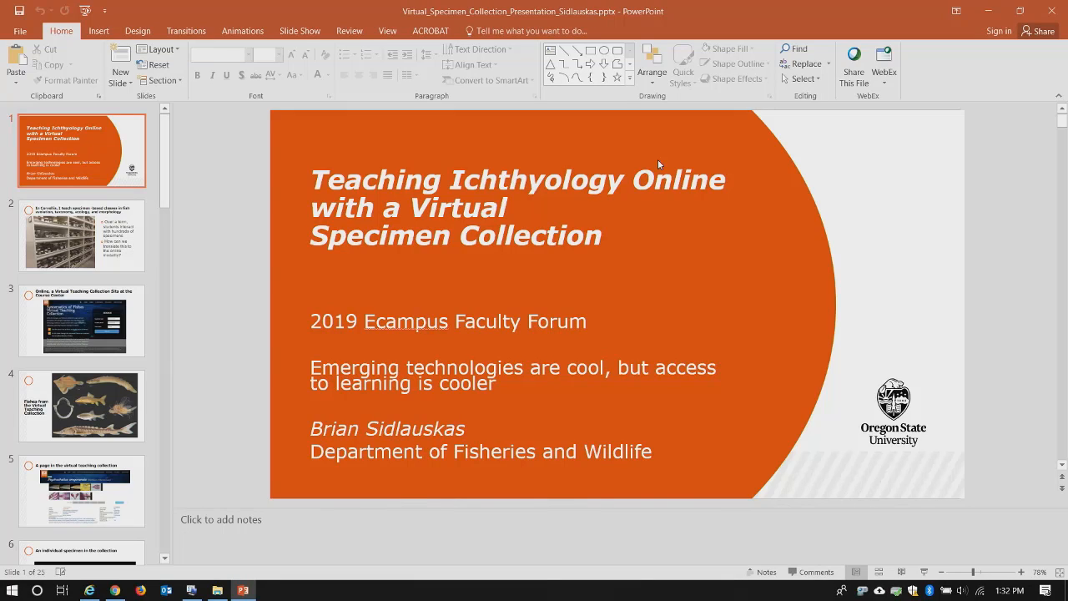
mouse_move(785, 43)
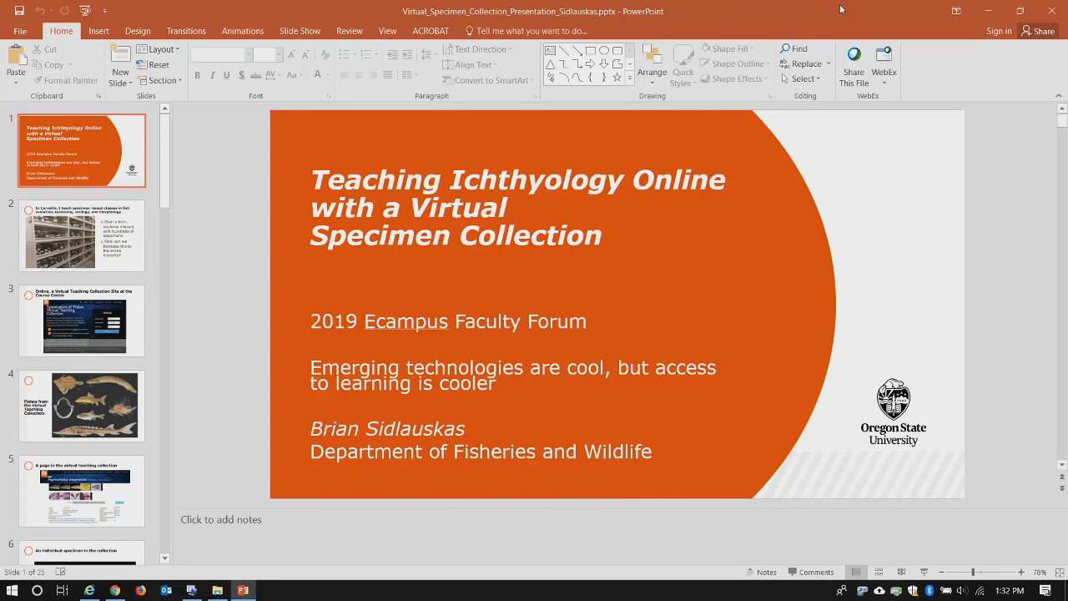
Switch the ribbon to the Slide Show options for the ichthyology deck
left_click(301, 30)
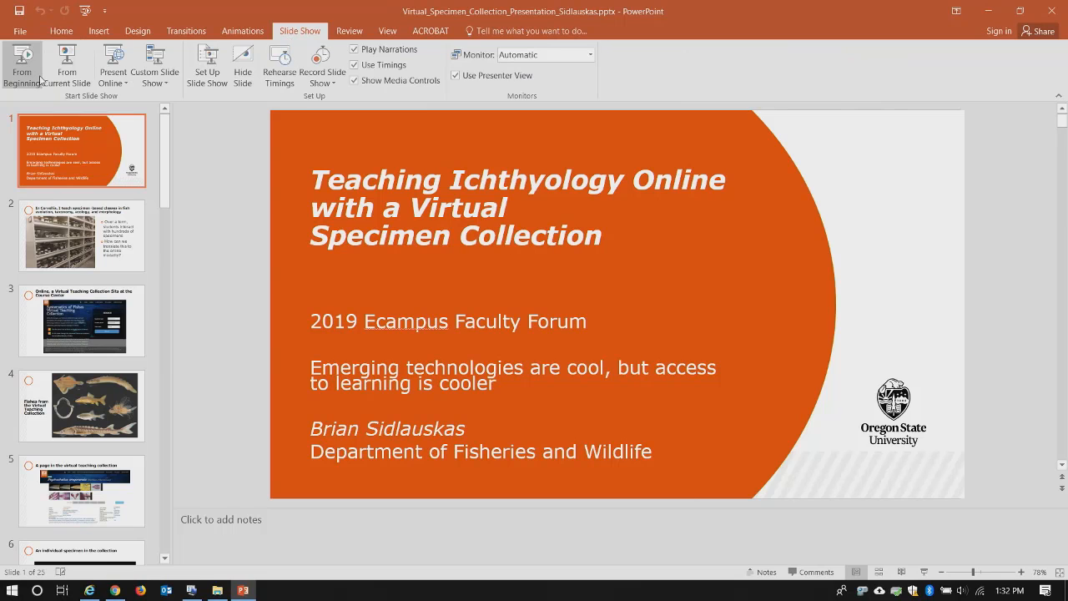
left_click(21, 65)
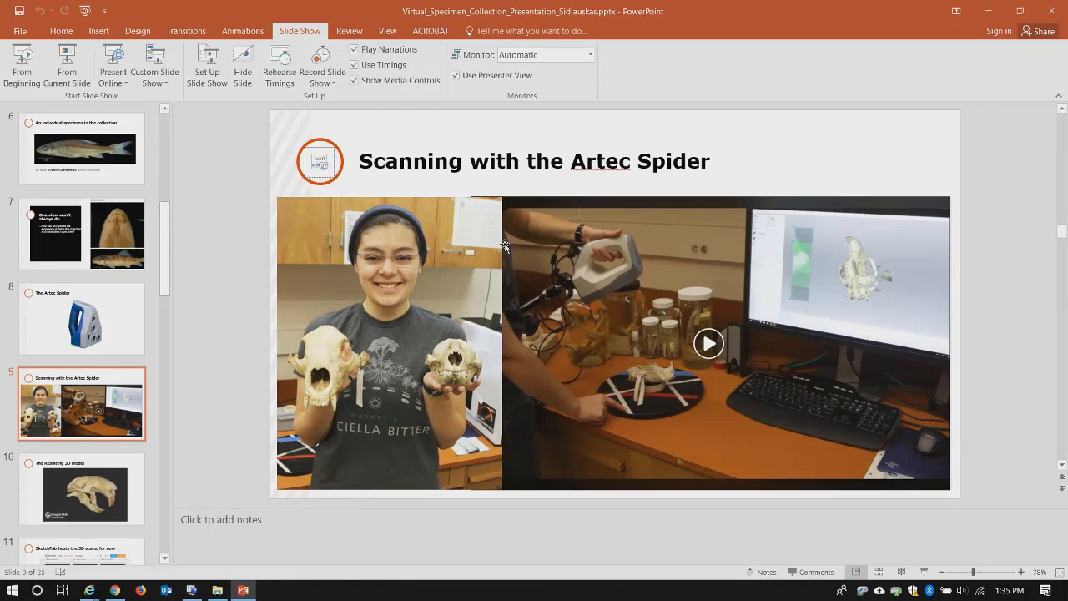
mouse_move(708, 357)
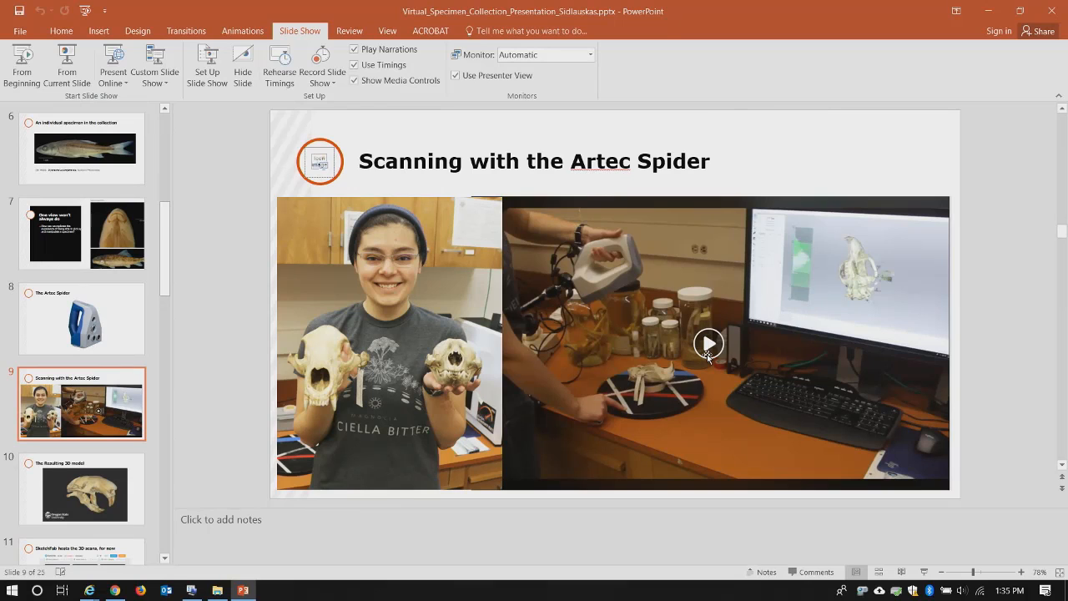
Follow the scanning video's hyperlink to the tweet, play its clip, and return to PowerPoint
right_click(707, 344)
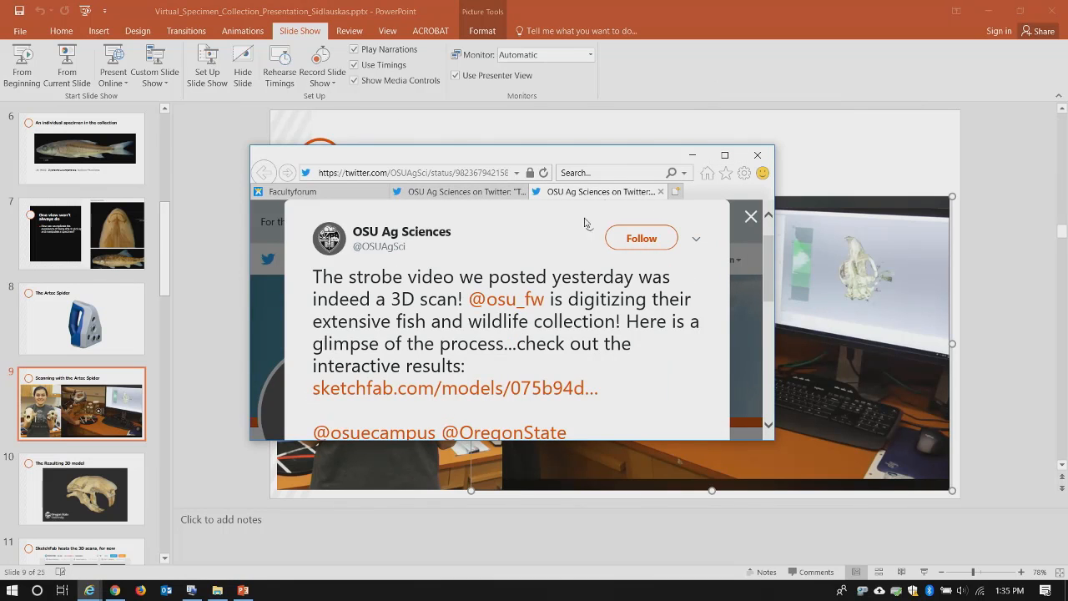
scroll("down", 3)
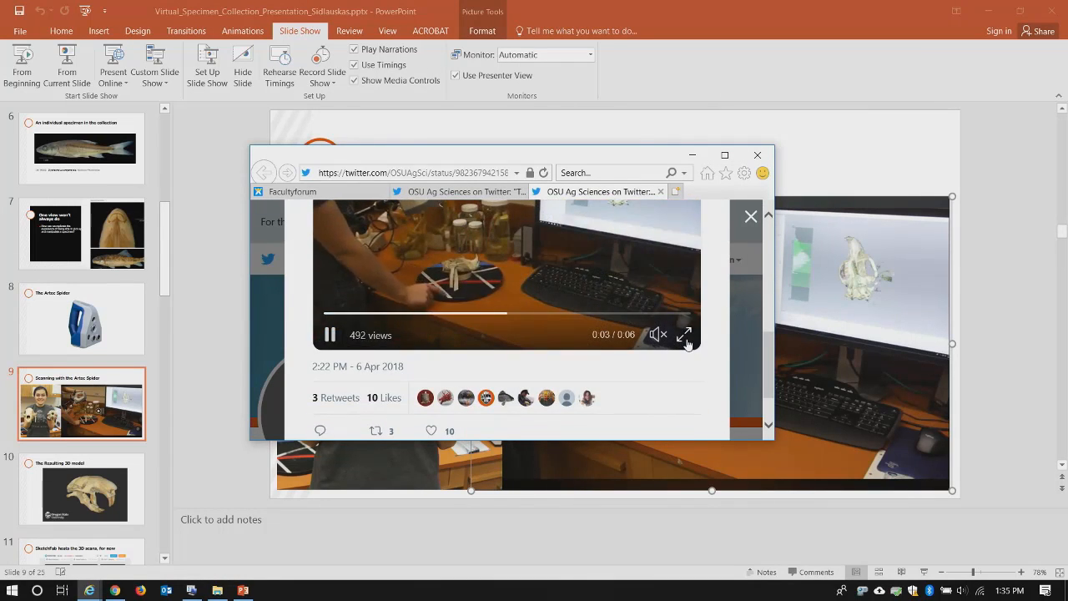
left_click(684, 334)
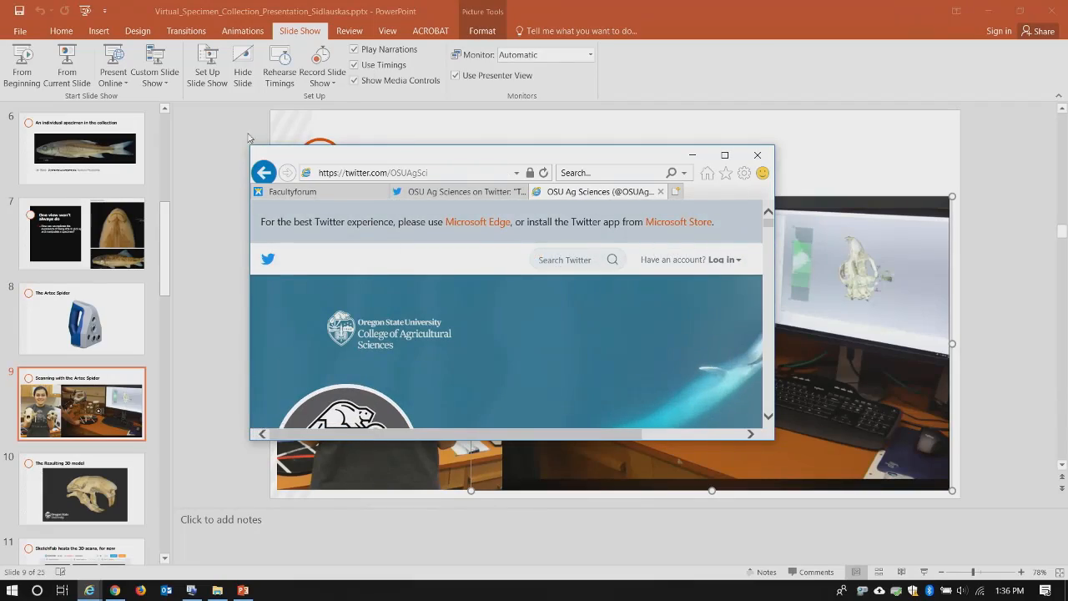
left_click(758, 155)
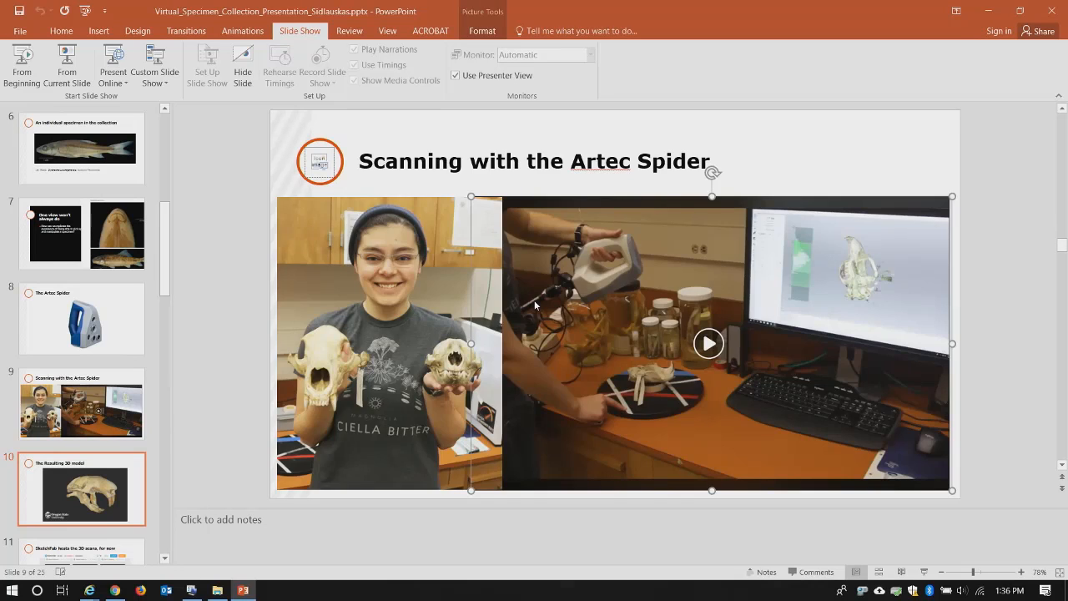
Go to slide 10, The Resulting 3D model, and follow the skull image's hyperlink
left_click(80, 488)
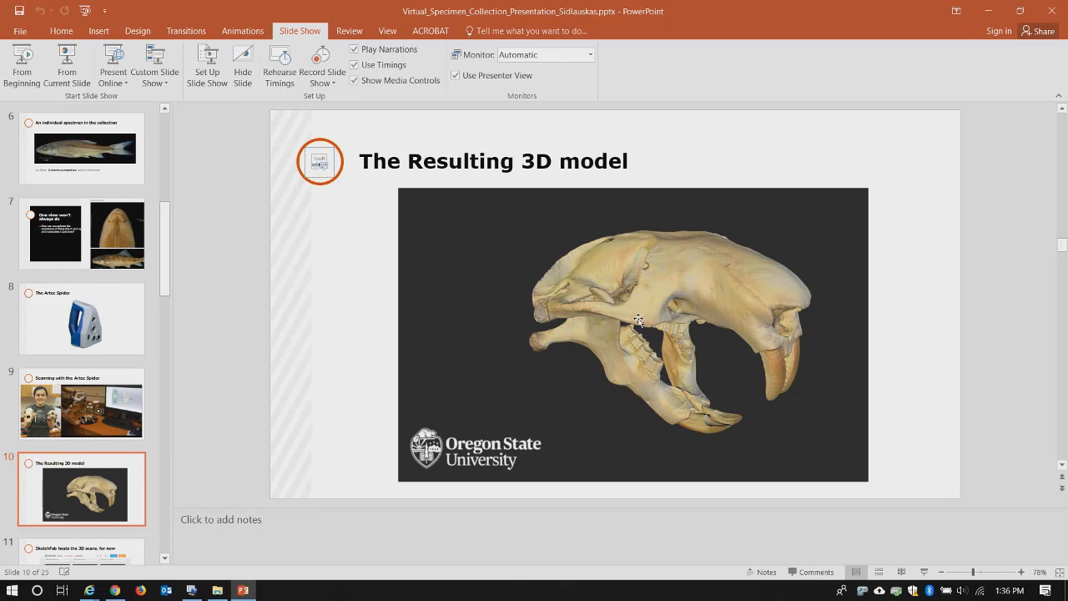
right_click(638, 320)
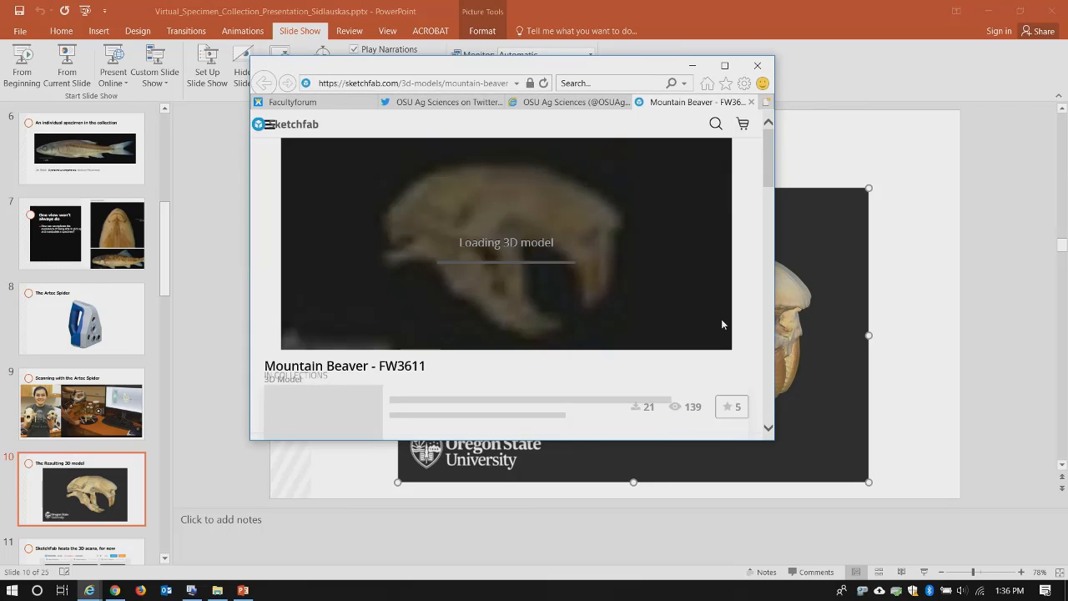
mouse_move(691, 303)
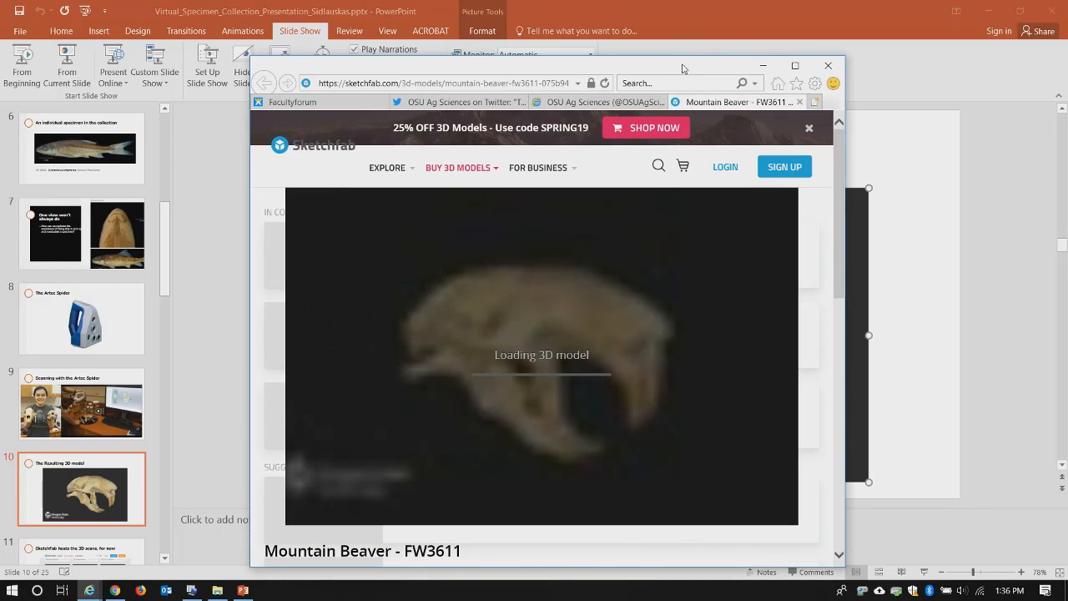
Leave the Mountain Beaver model page for the Sketchfab home, then close the browser
scroll("down", 3)
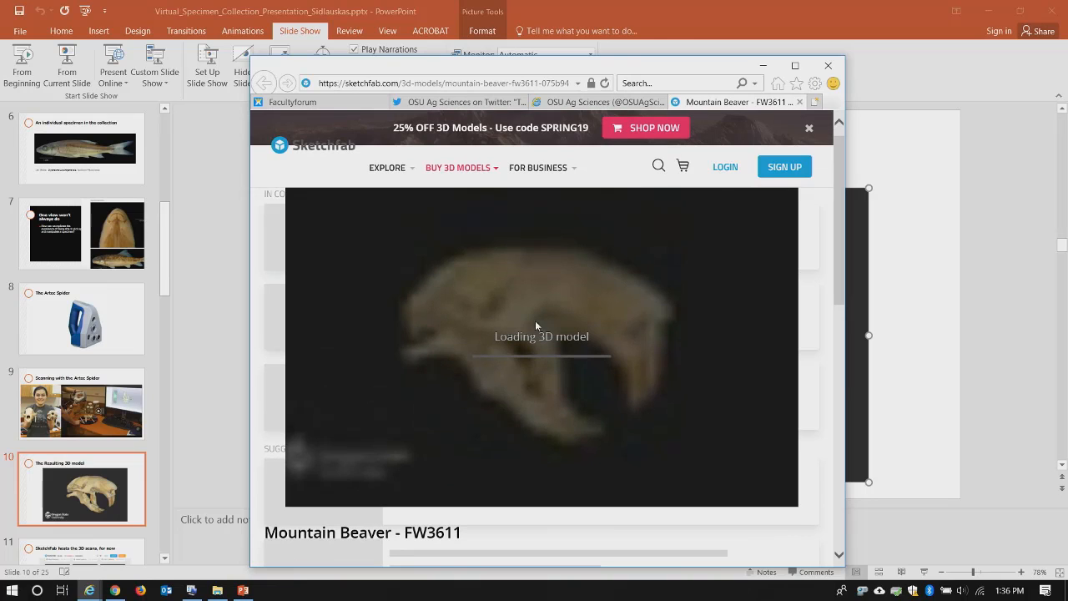
mouse_move(559, 265)
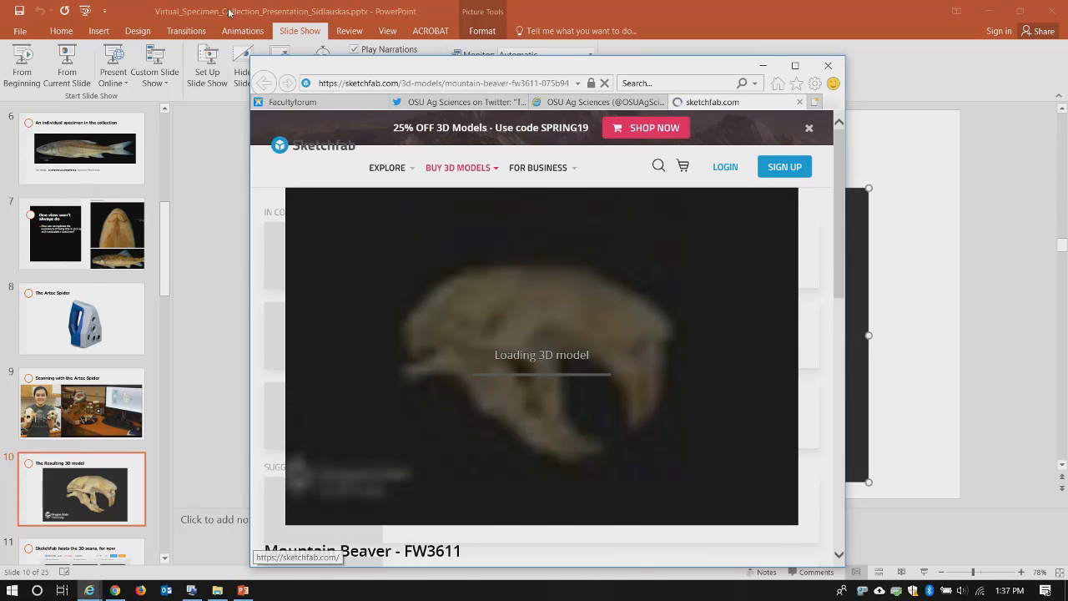
left_click(264, 84)
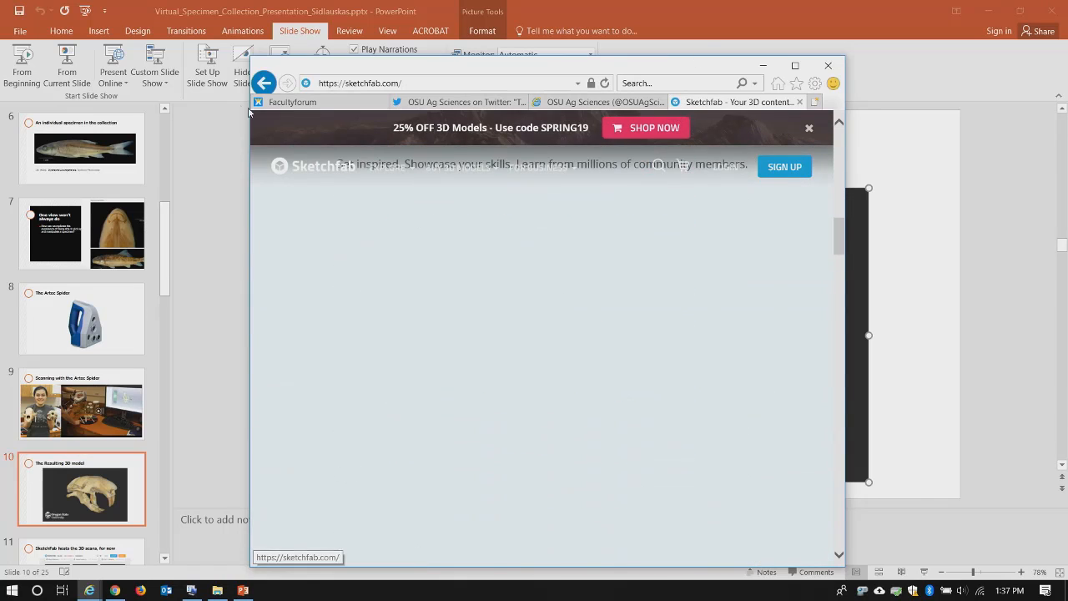
left_click(828, 65)
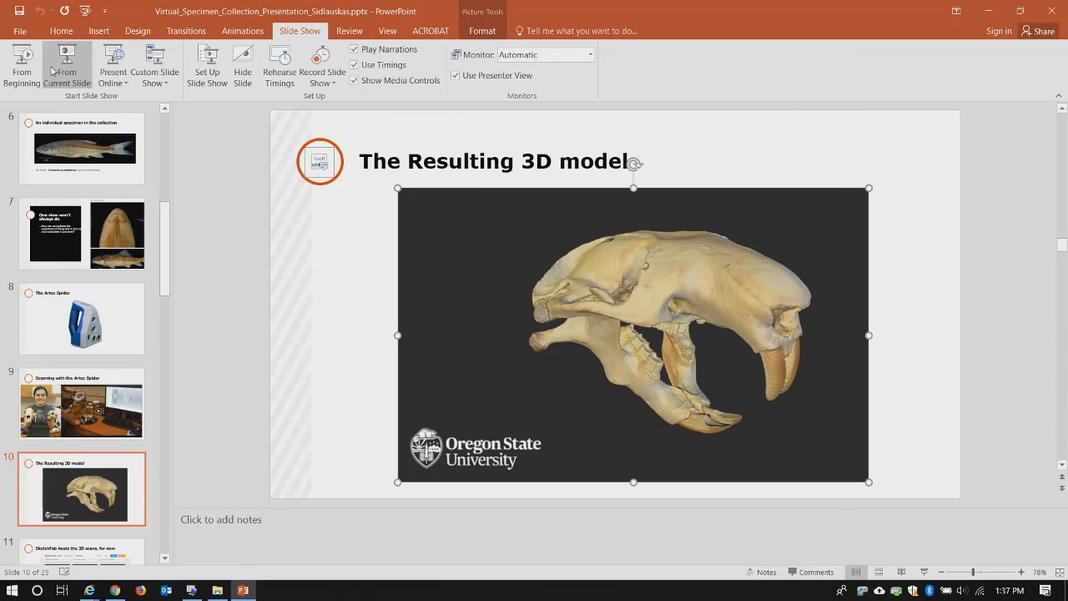
Present from the current slide through to the compare-and-contrast exam questions slide
left_click(67, 63)
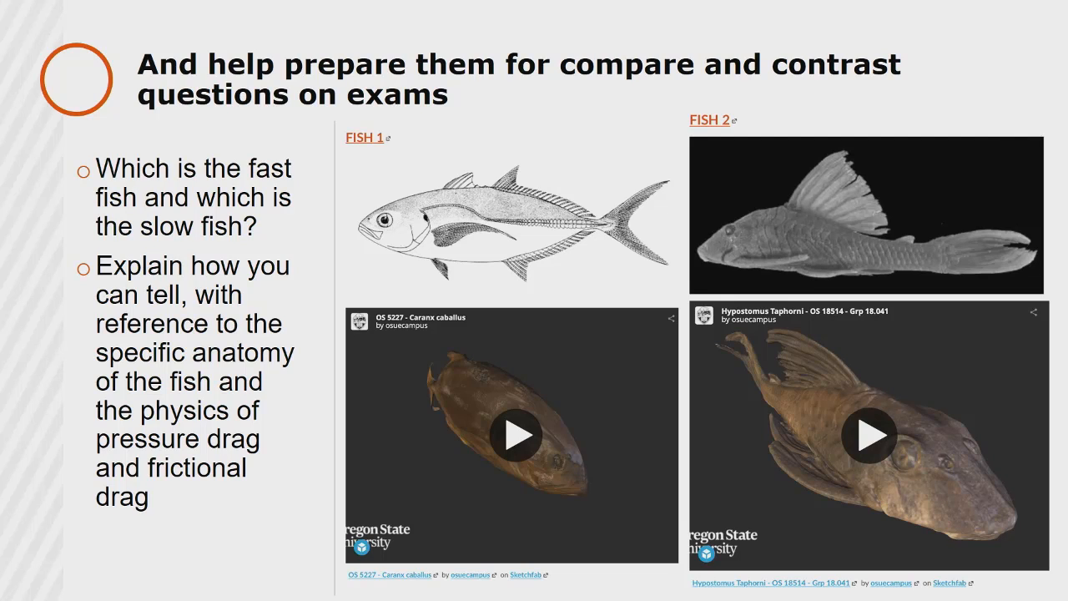
End the show, decline saving rehearsed timings, and follow slide 18's model hyperlink
key("right")
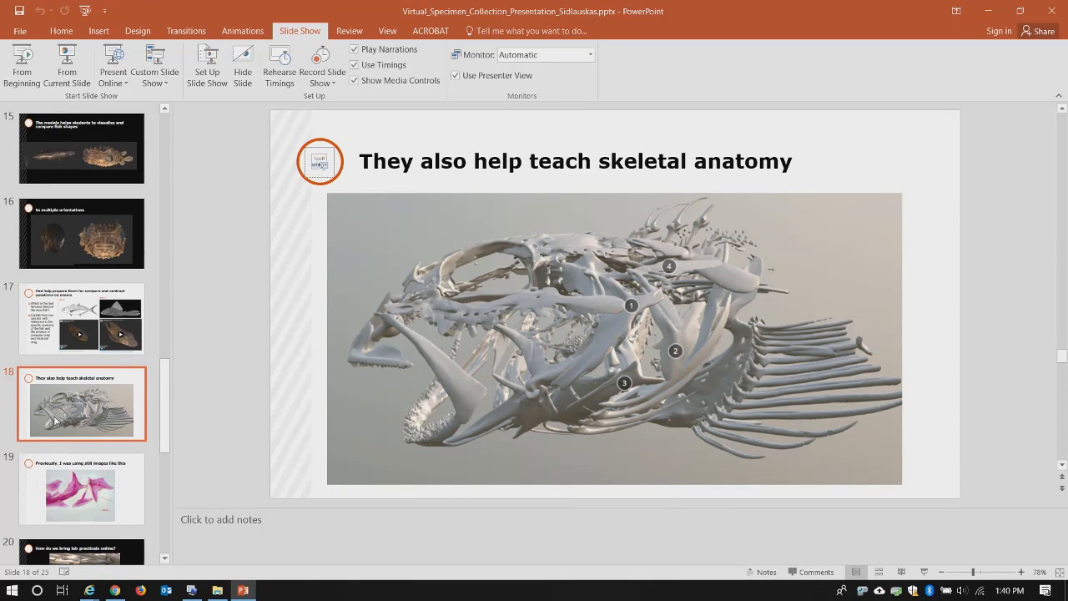
left_click(24, 65)
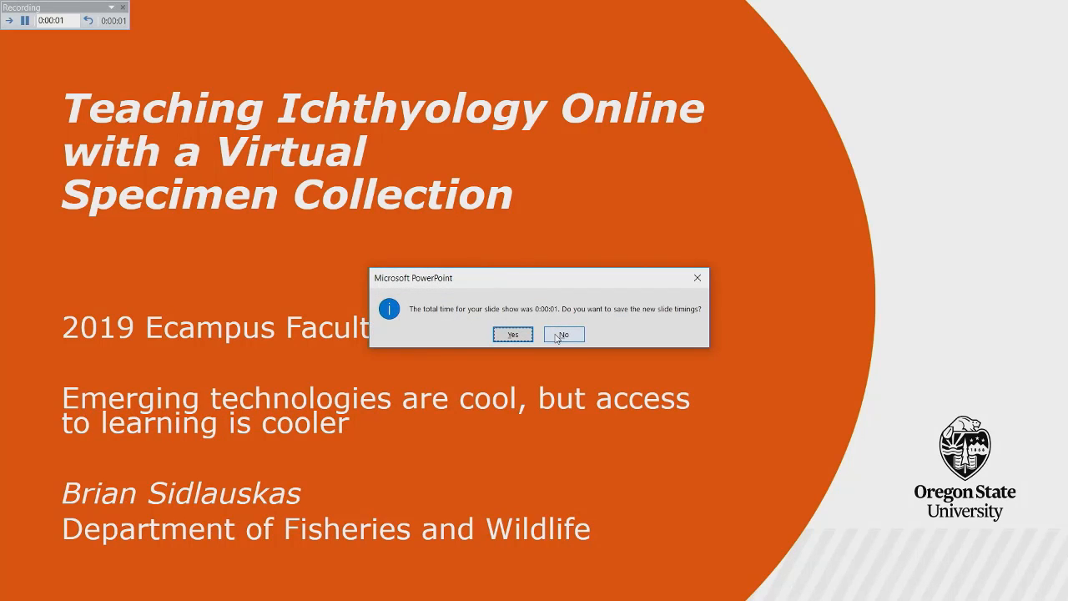
left_click(564, 334)
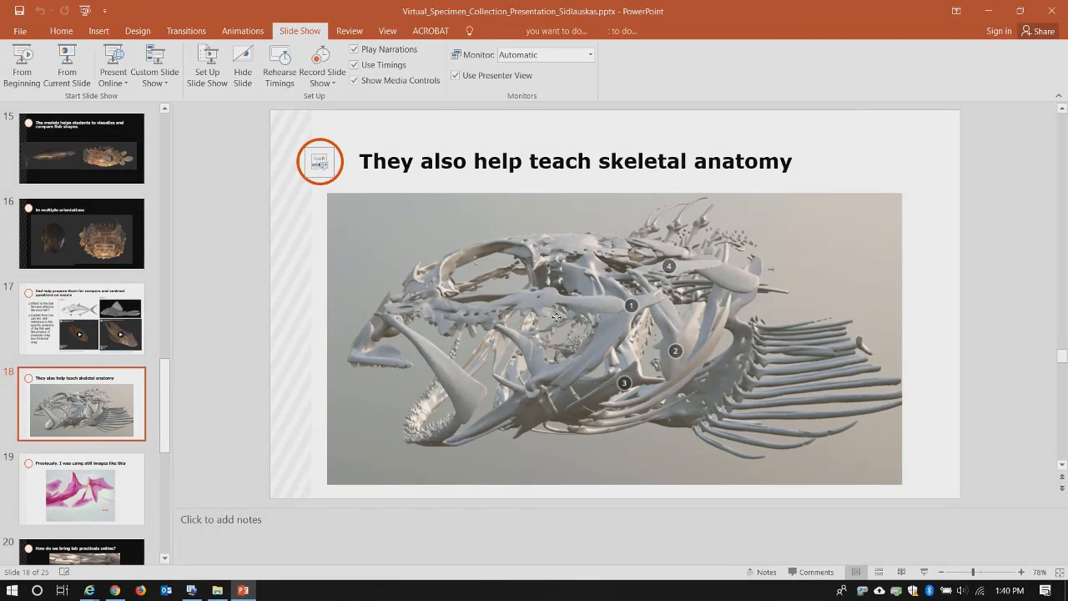
left_click(615, 337)
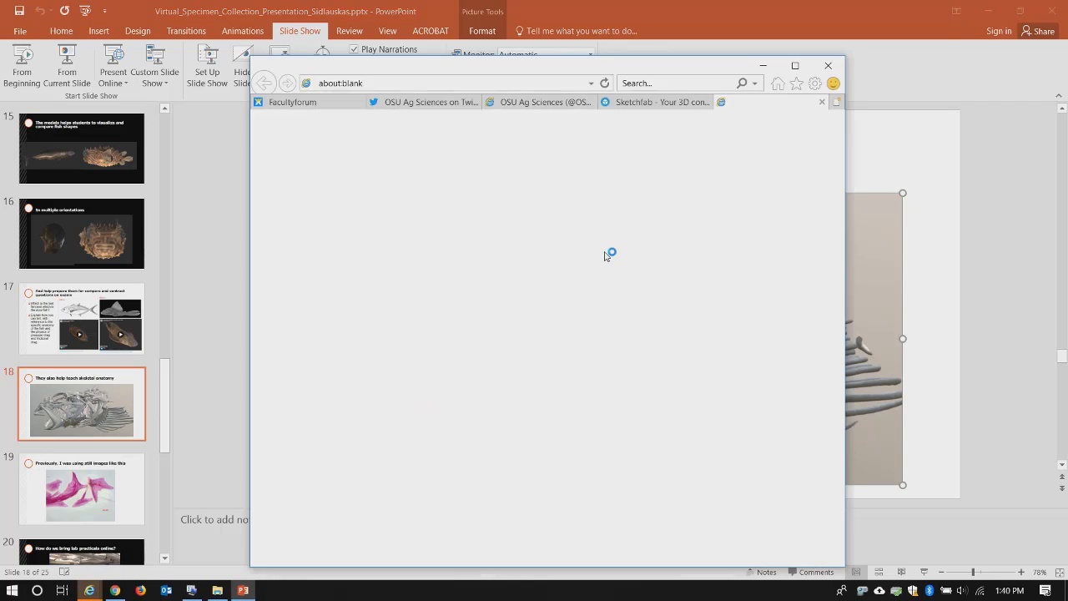
Let the OSU FW316 Lab 14 Supplemental page load, then launch Firefox from the taskbar
left_click(768, 101)
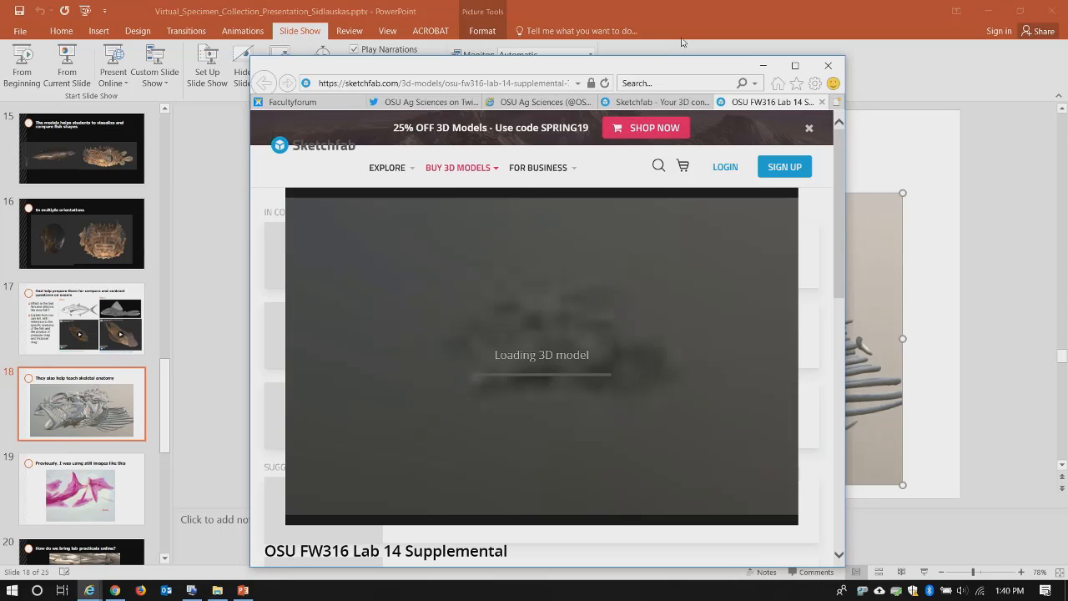
left_click(443, 83)
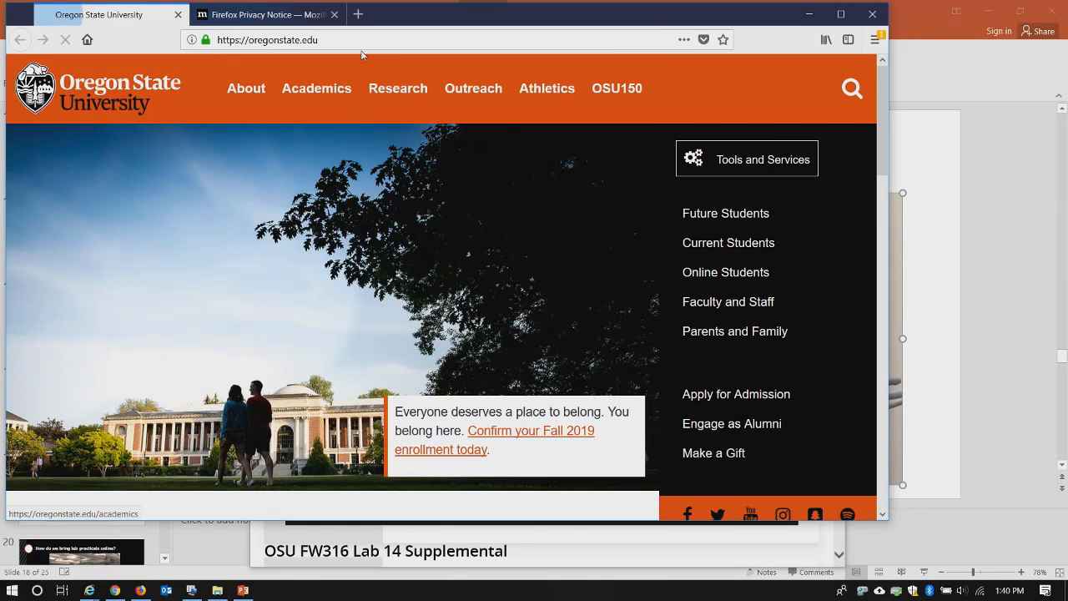
left_click(64, 10)
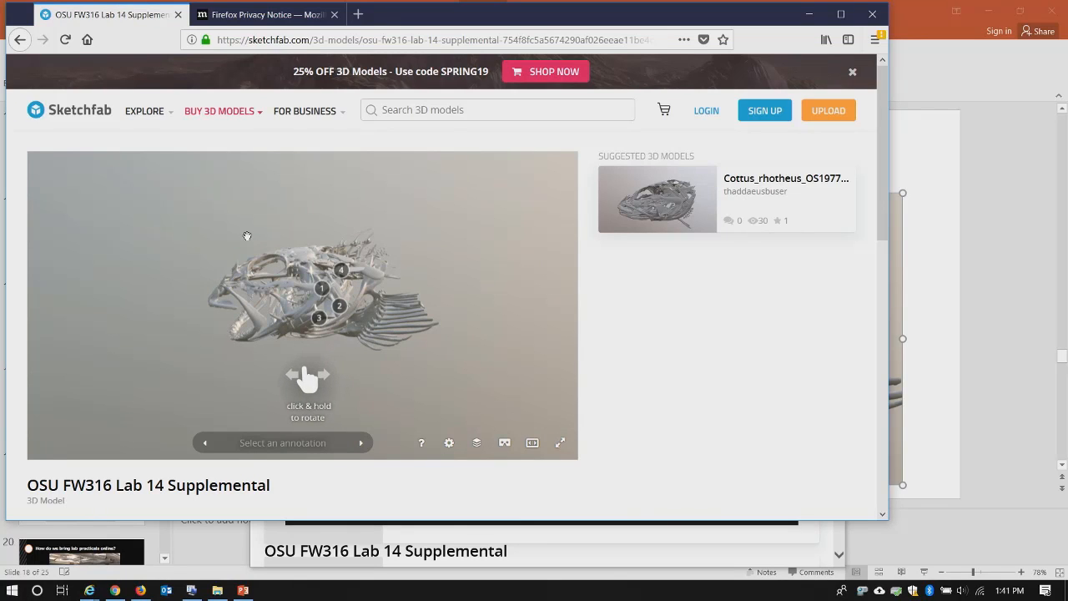
mouse_move(335, 326)
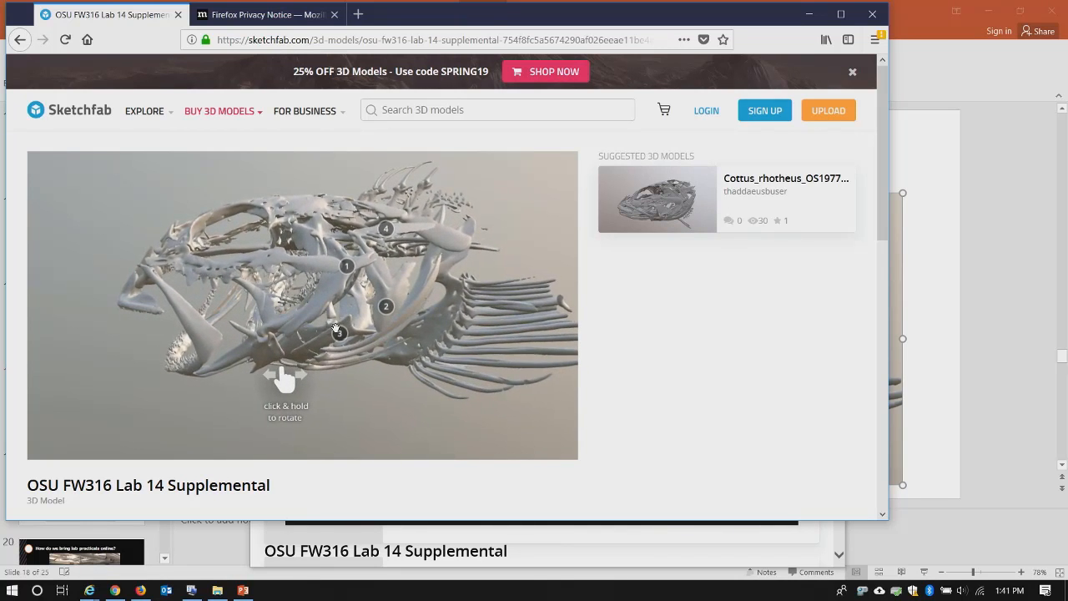
Rotate the fish skeleton, view the Opercle annotation, and resume the slideshow at lab practicals
left_click_drag(333, 331, 142, 297)
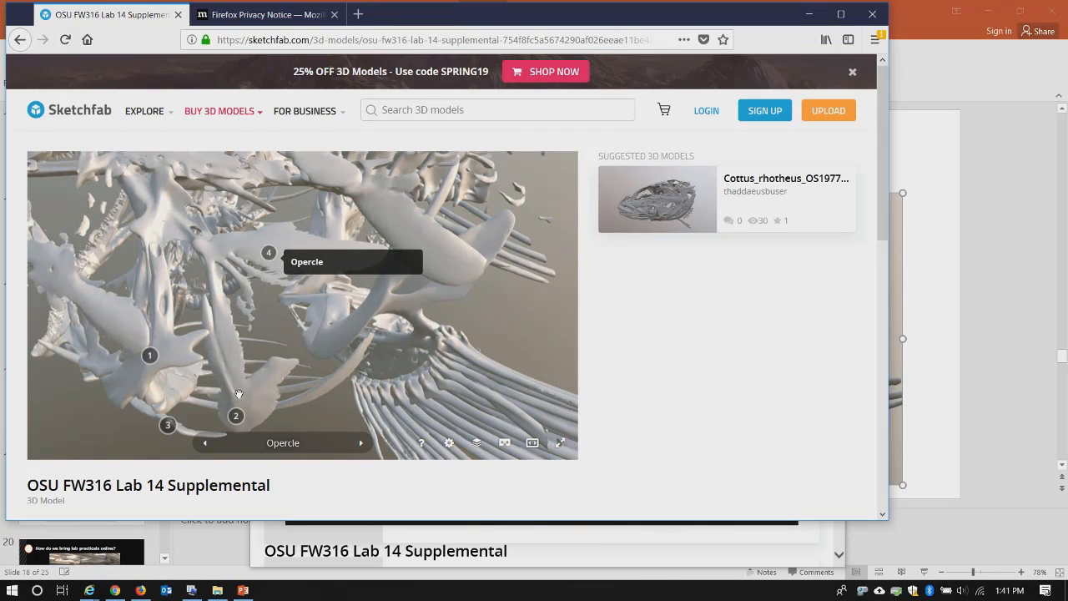
left_click(361, 444)
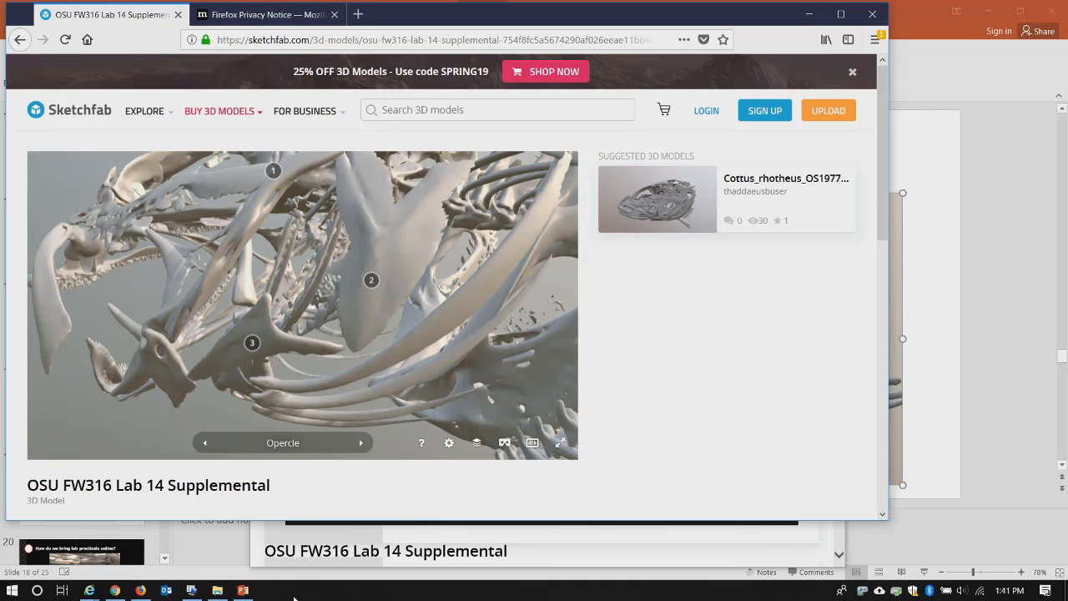
left_click(244, 591)
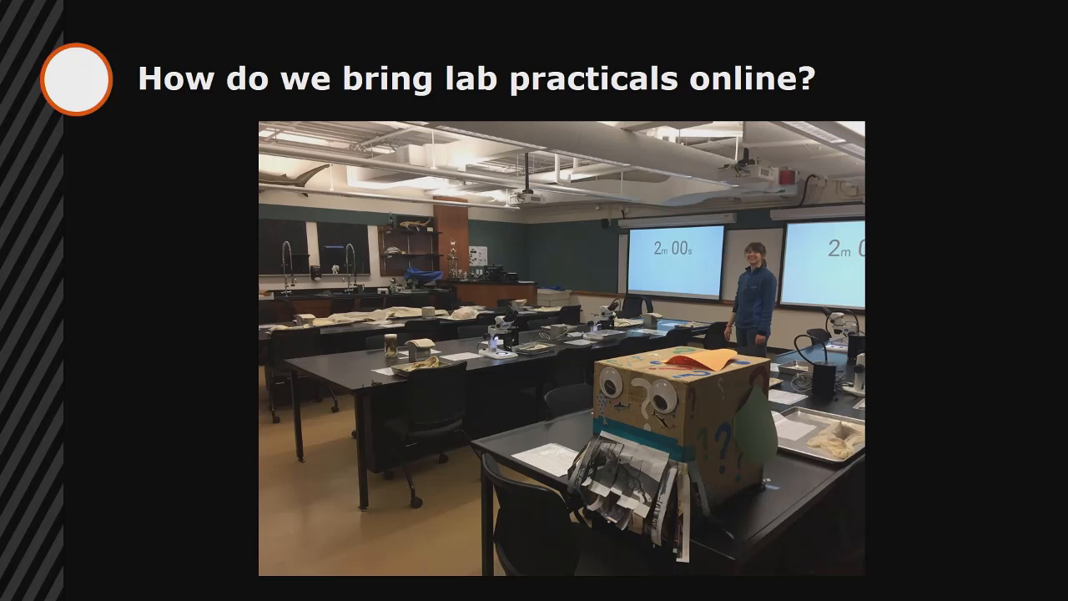
Advance the slideshow to the Another example slide with four fish photos
key("right")
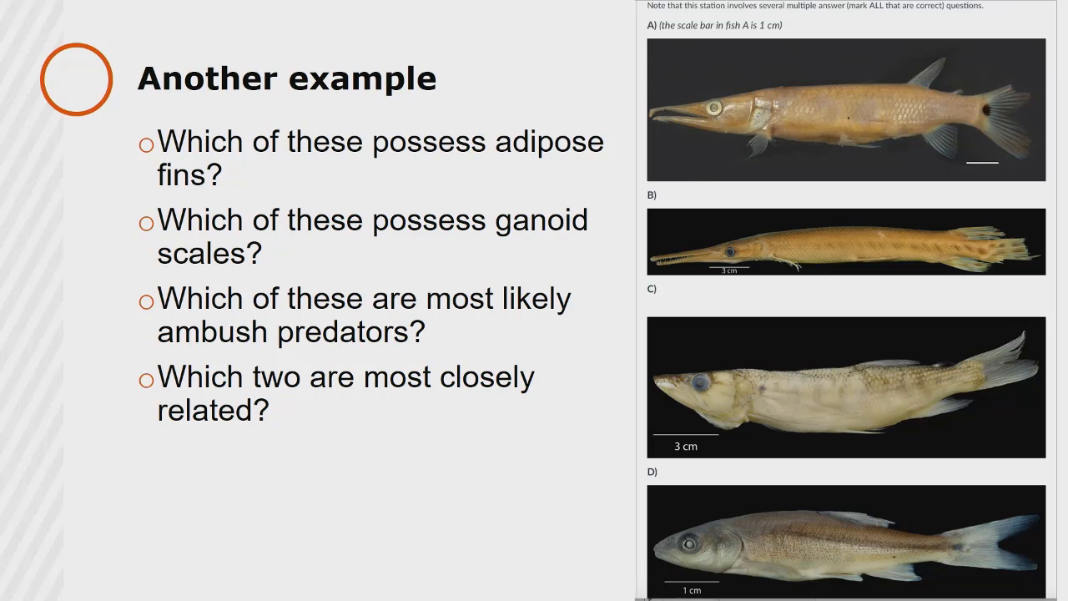
Advance past the final slide so the slideshow ends and Firefox's Sketchfab model page shows
key("Right")
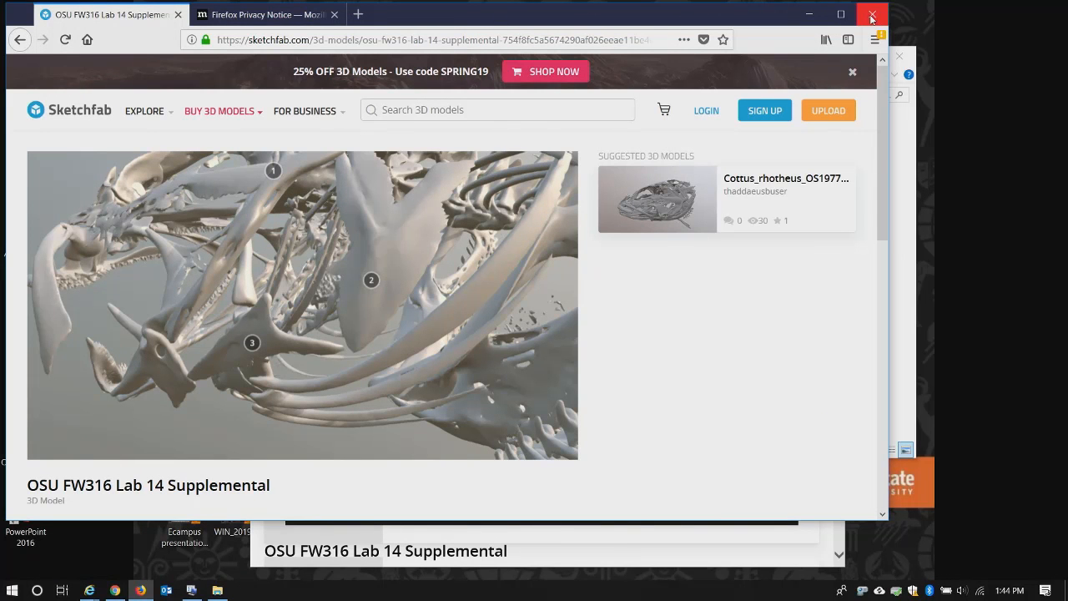
Close Firefox and launch HORT_285_Rock_Walls_(Source).mp4 from the Session 4 folder in VLC
left_click(873, 13)
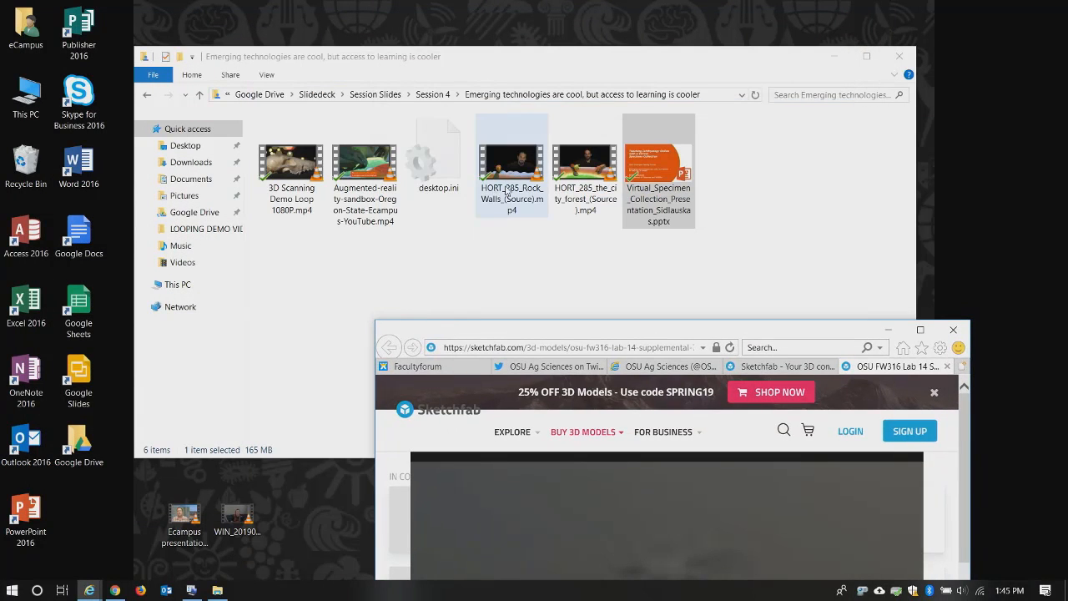
double_click(510, 161)
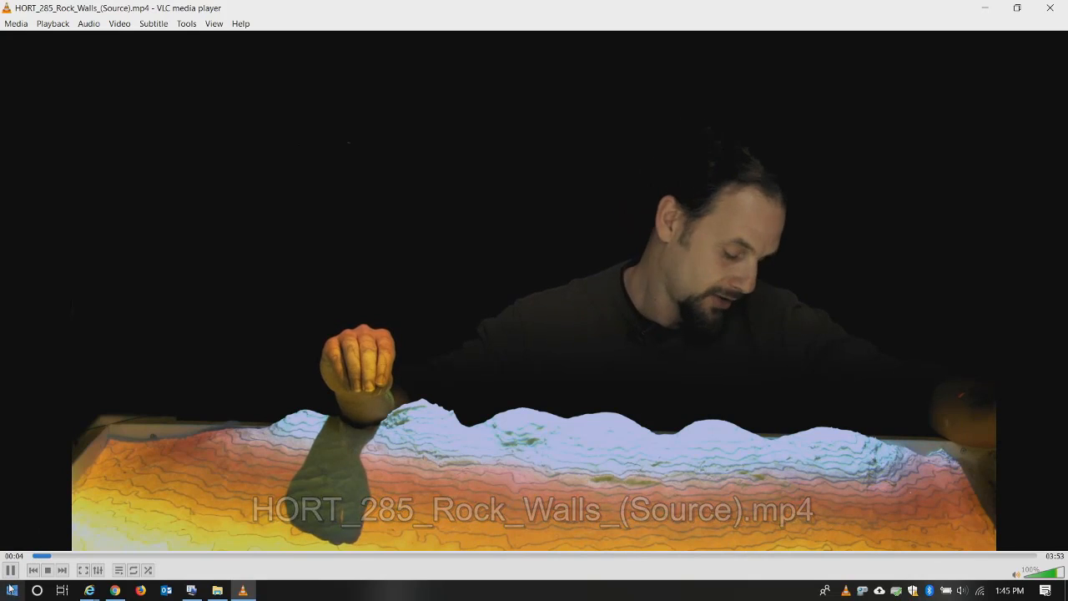
Pause the Rock Walls clip a few seconds in on the augmented-reality sandbox
left_click(11, 571)
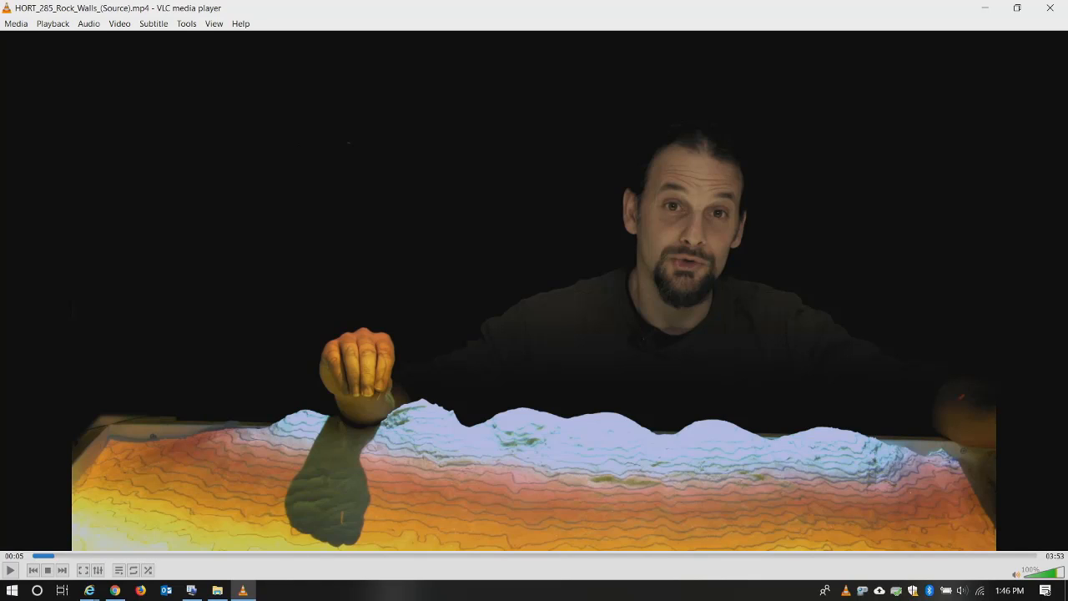
mouse_move(18, 528)
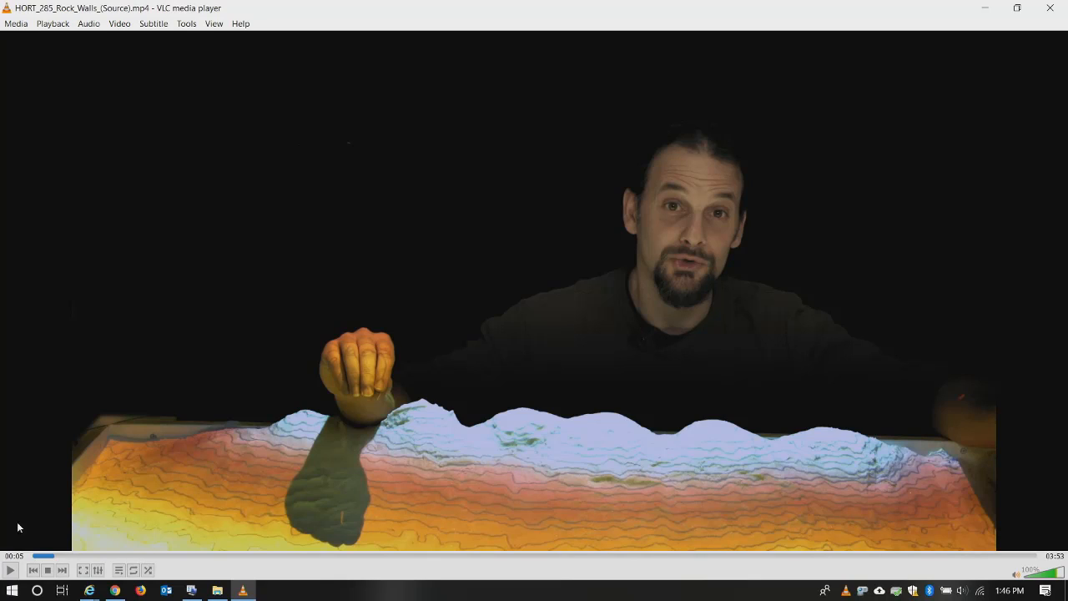
mouse_move(10, 571)
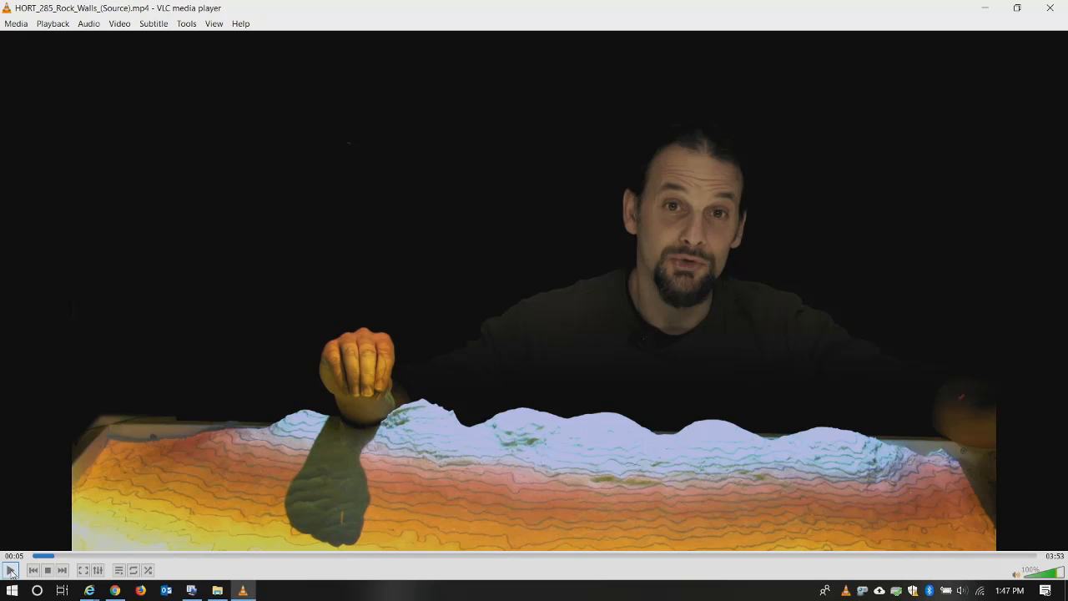
Resume the Rock Walls clip and let the sandbox demonstration run onward
left_click(10, 569)
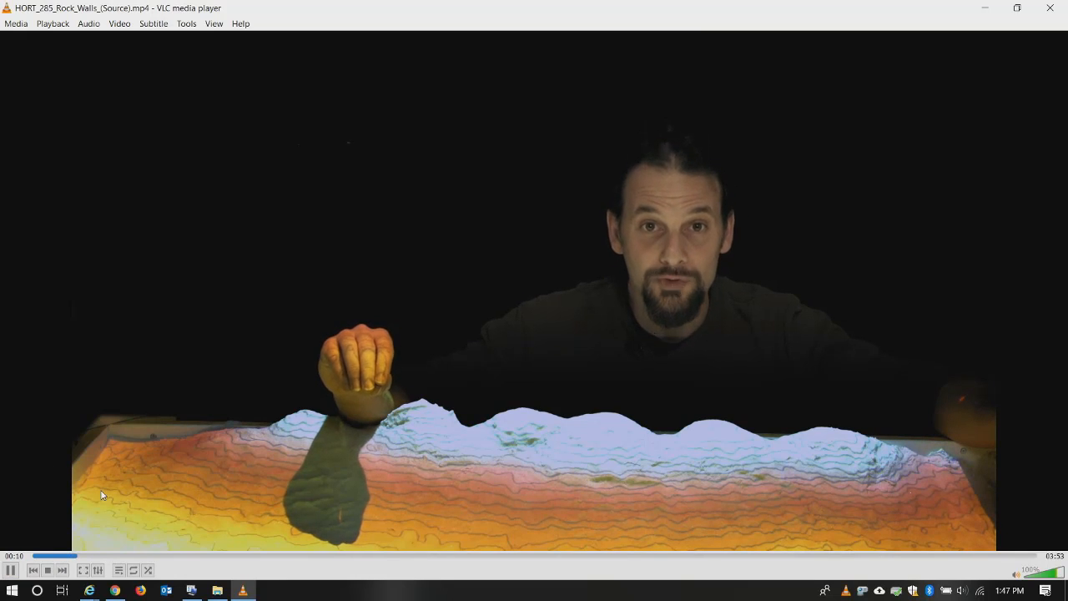
mouse_move(4, 464)
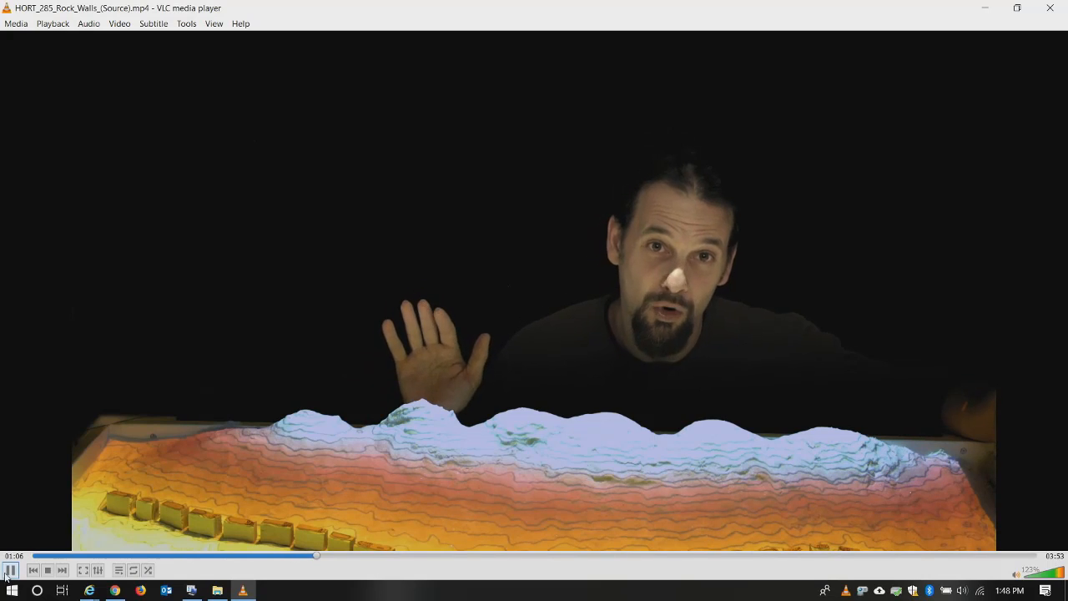
Pause the Rock Walls clip near the one-minute mark on the row of sandbox blocks
left_click(10, 570)
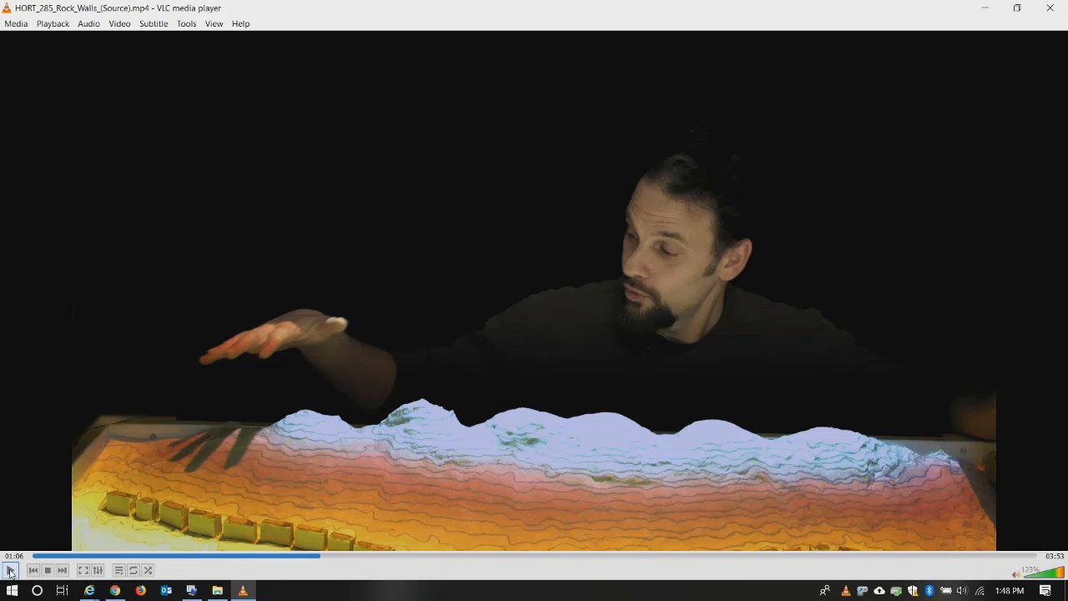
mouse_move(10, 571)
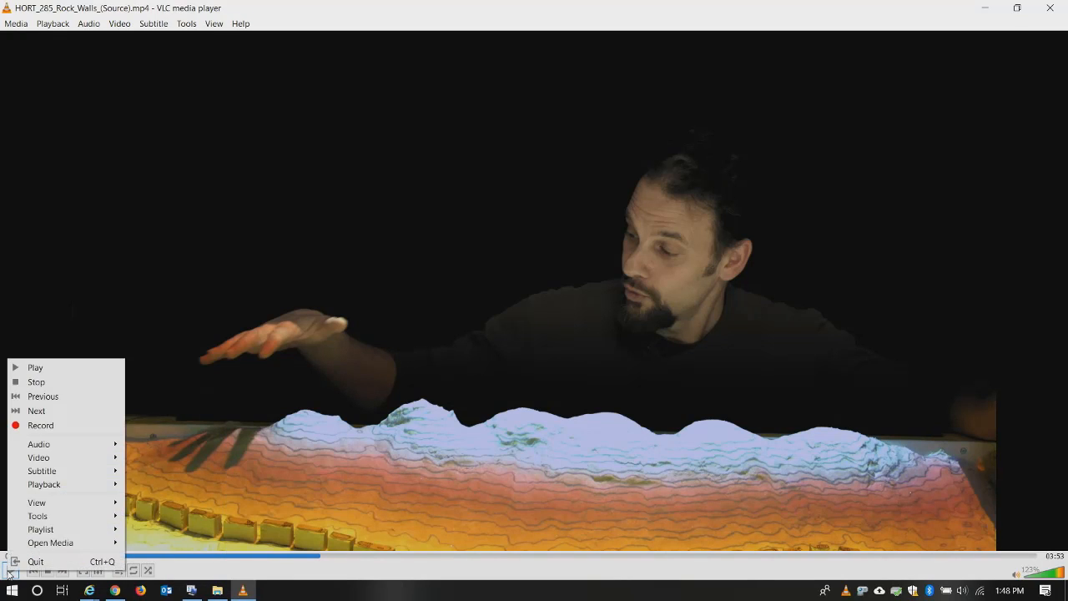
Let the Rock Walls clip continue playing toward the curving block-wall terraces
left_click(35, 368)
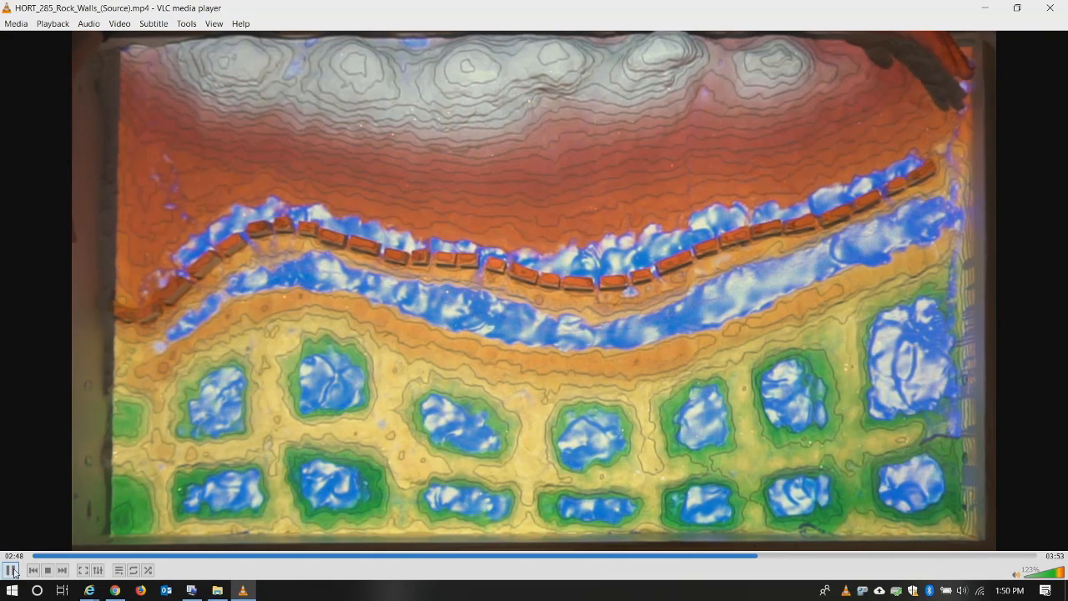
Pause the Rock Walls clip just before three minutes on the terraced block-wall scene
left_click(10, 571)
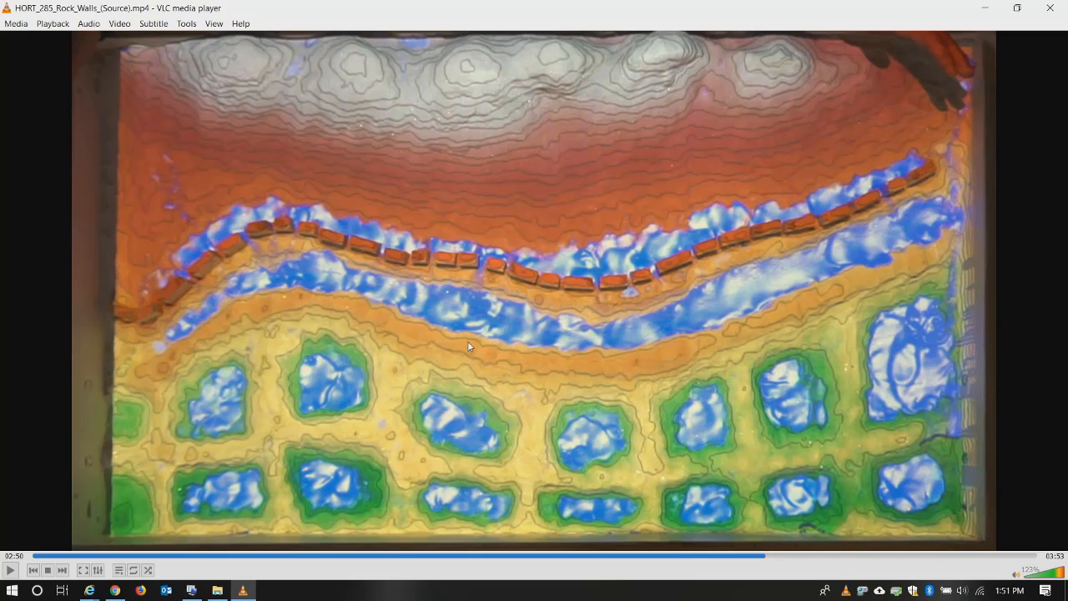
mouse_move(278, 484)
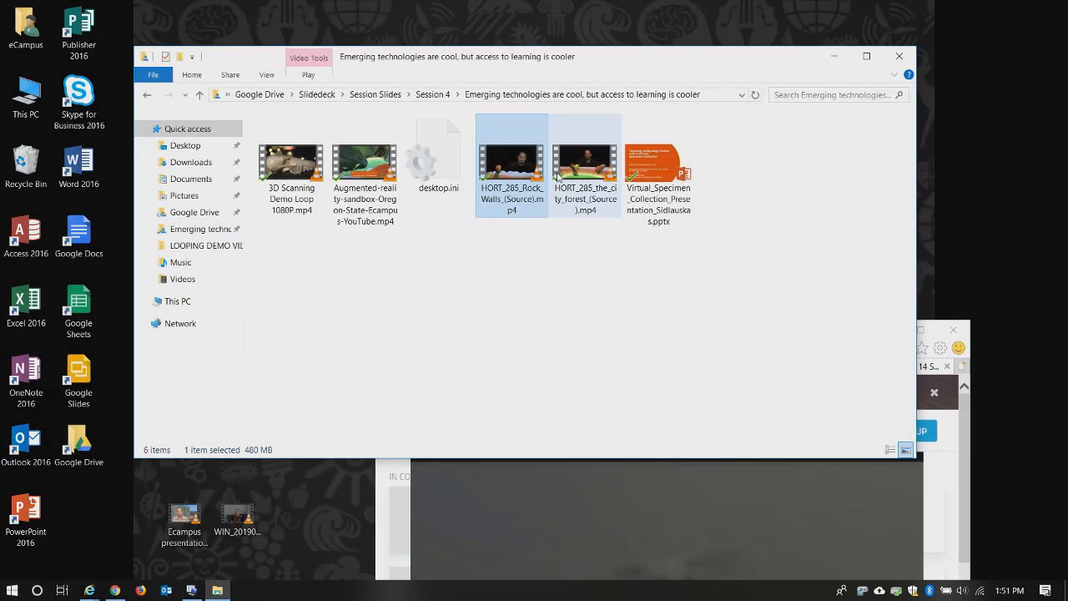
mouse_move(584, 164)
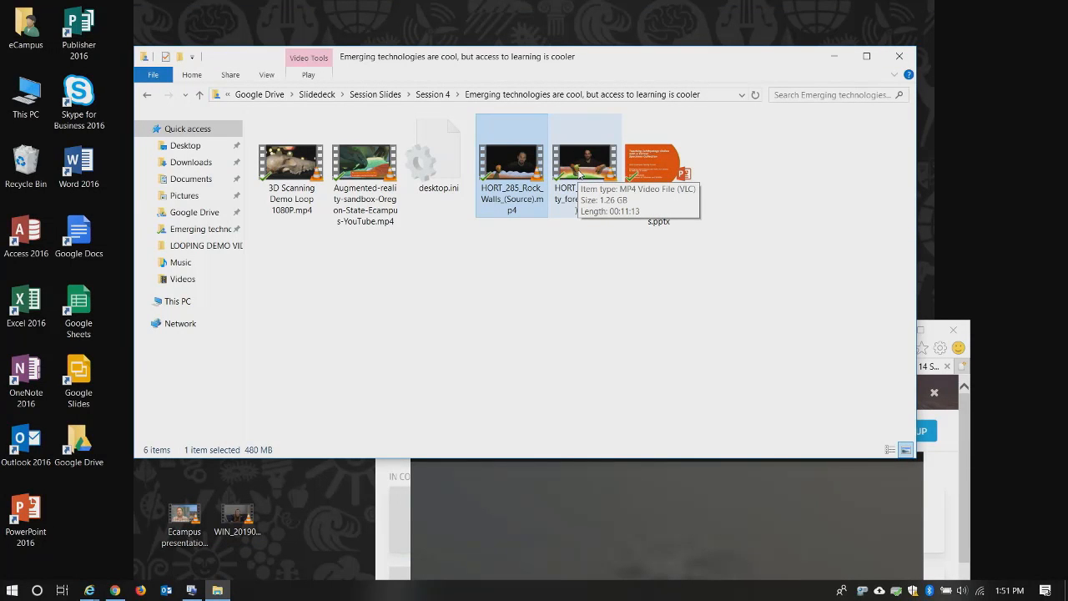
Launch the HORT 285 City Forest .mp4 from the Session 4 folder in VLC
double_click(584, 160)
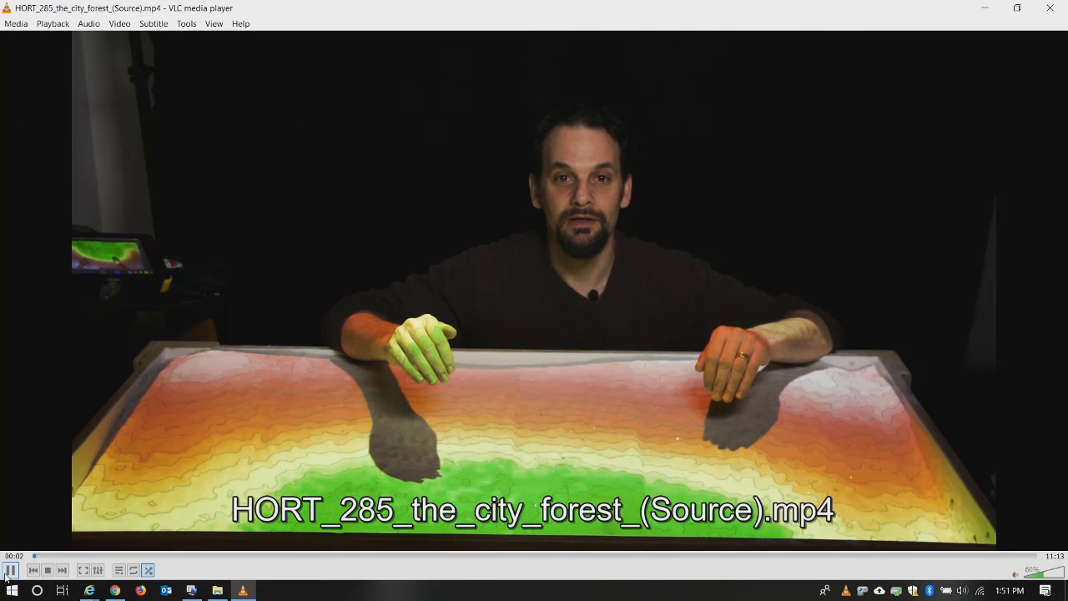
left_click(10, 571)
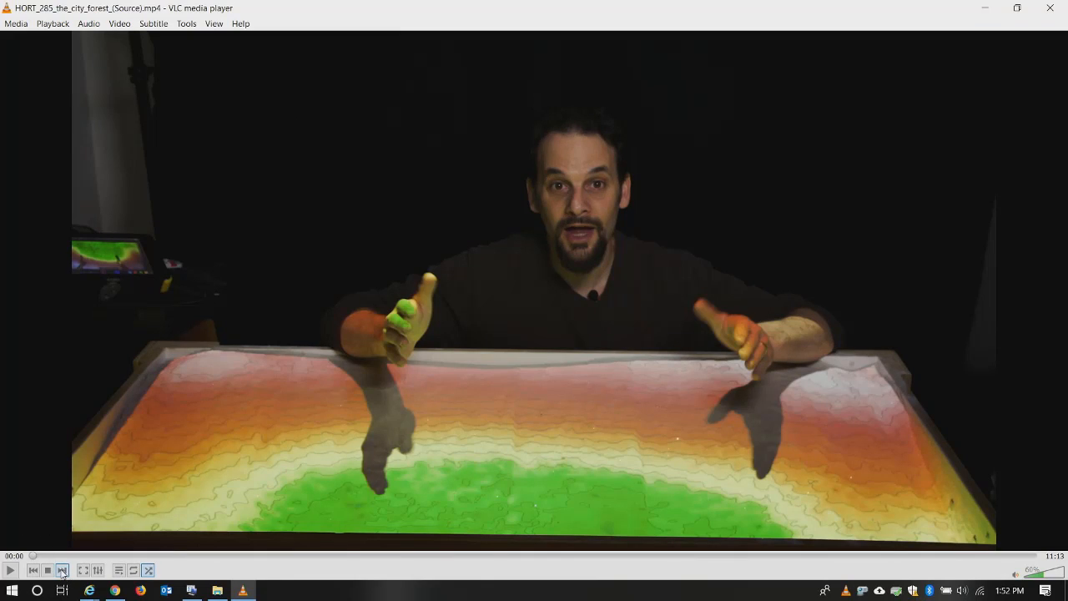
Seek stepwise through the City Forest clip to about 5:56 where model buildings appear
left_click(10, 570)
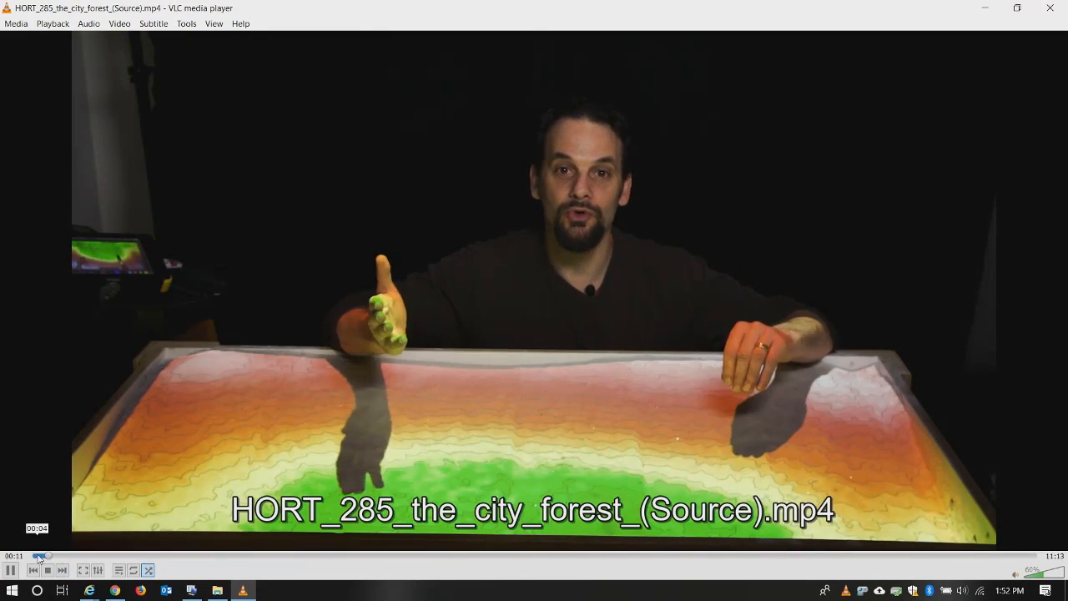
left_click(40, 555)
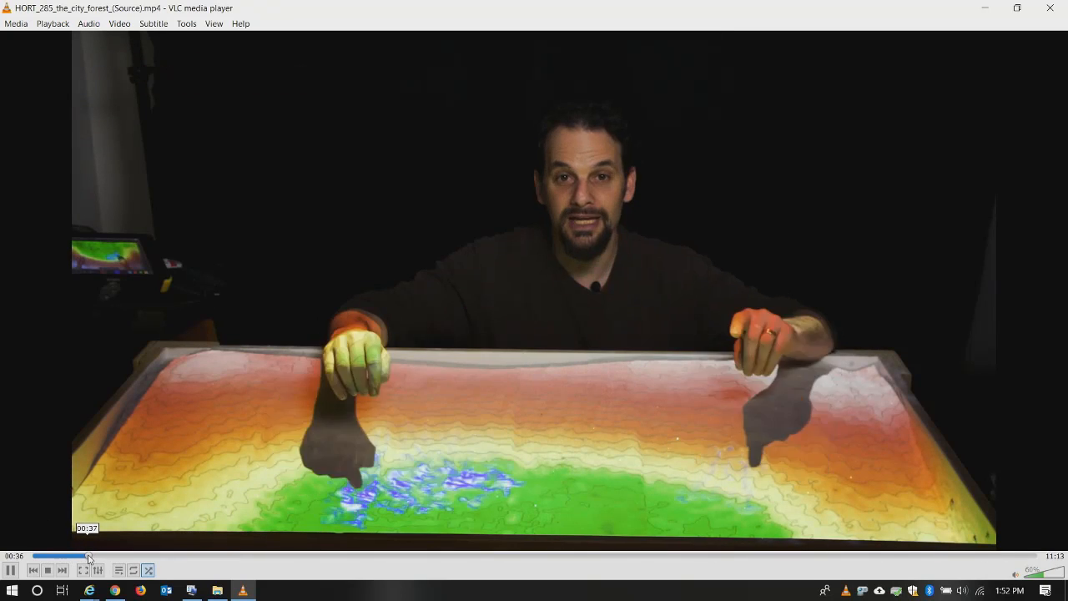
left_click(120, 557)
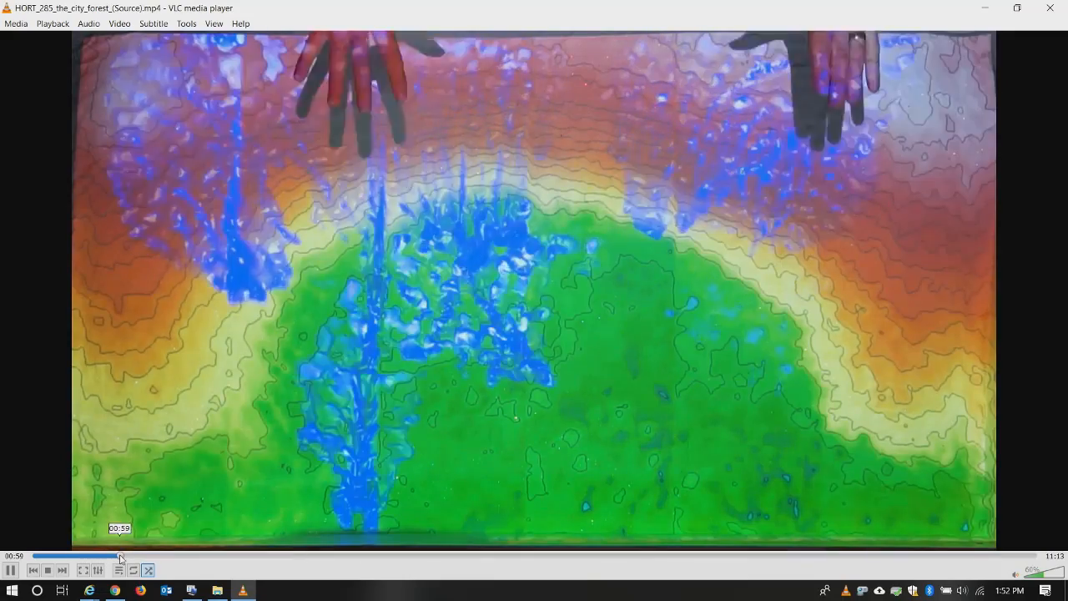
left_click(167, 555)
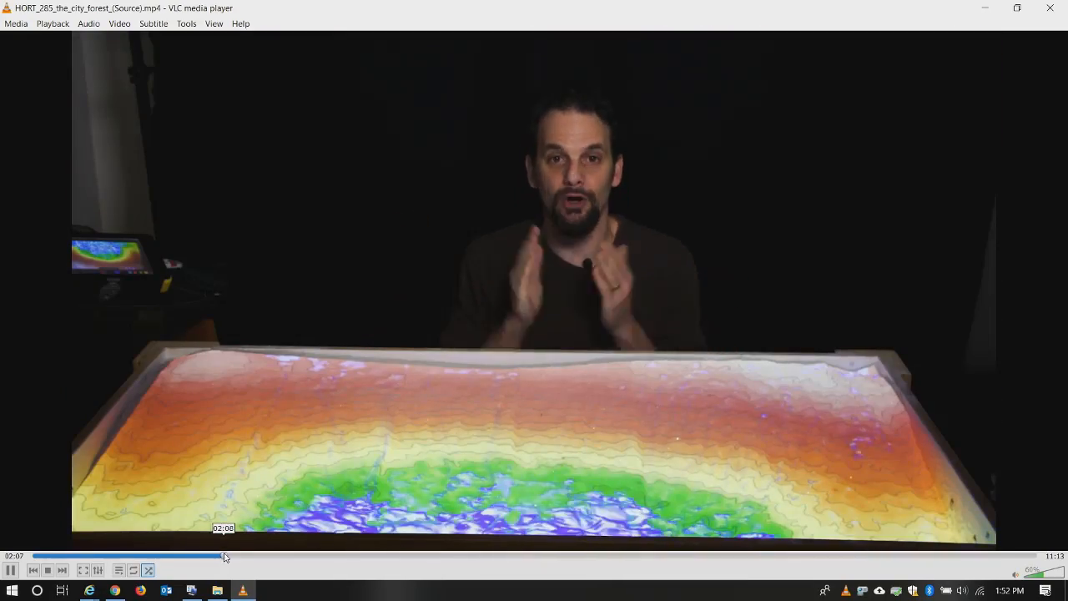
left_click(287, 556)
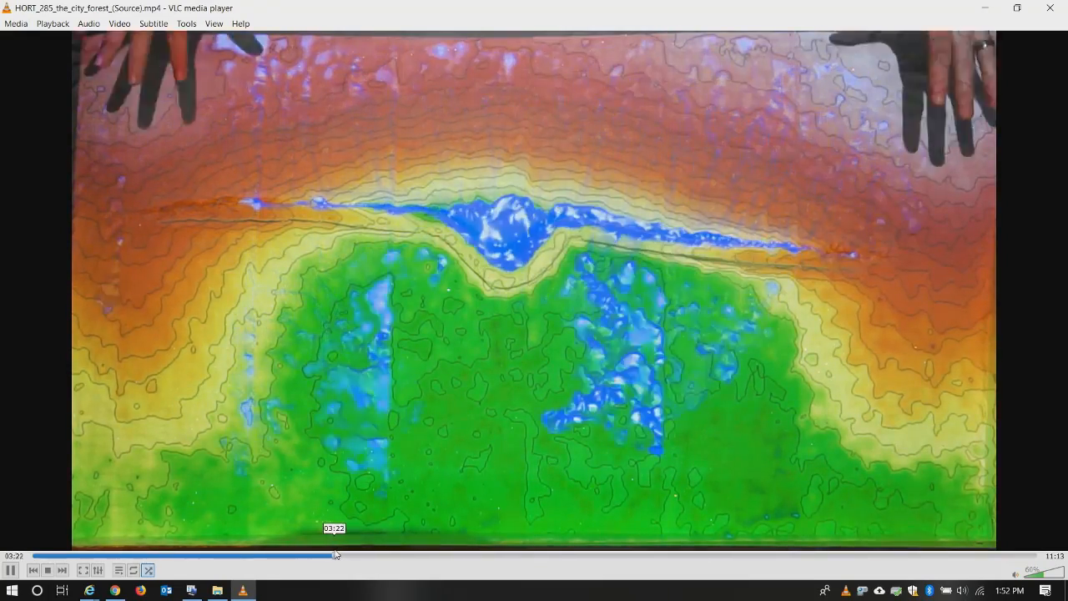
left_click(382, 556)
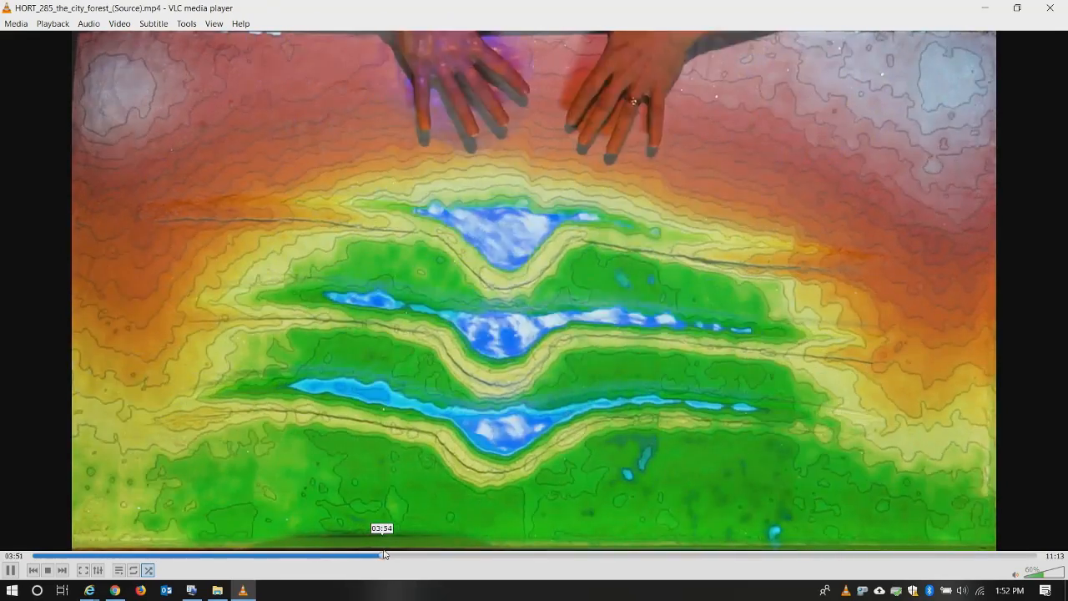
left_click(454, 554)
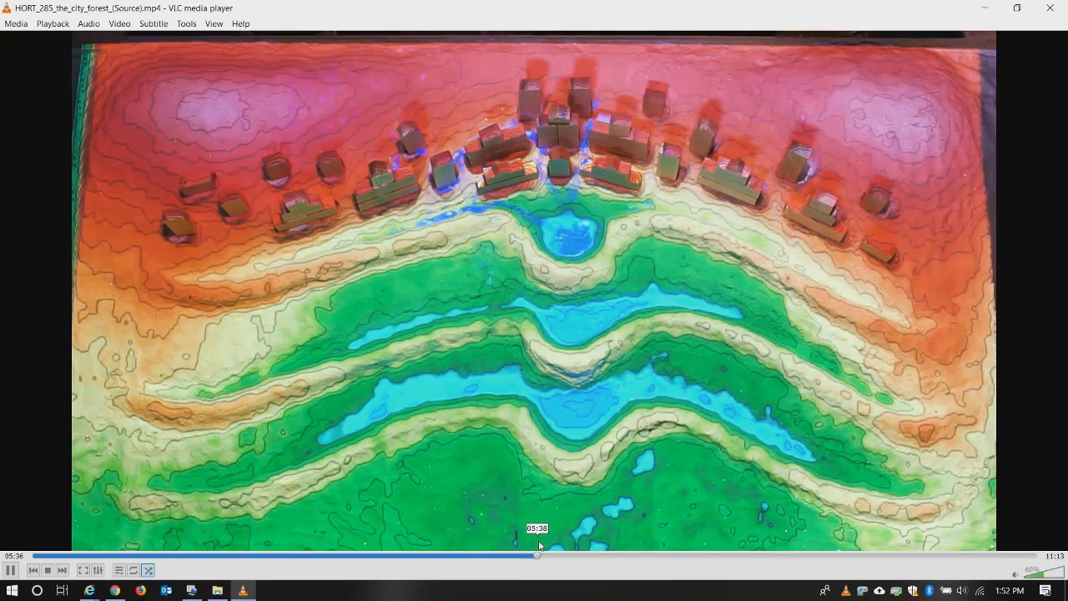
Seek further to around 7:49 where rows of houses and small trees fill the terraces
left_click(593, 556)
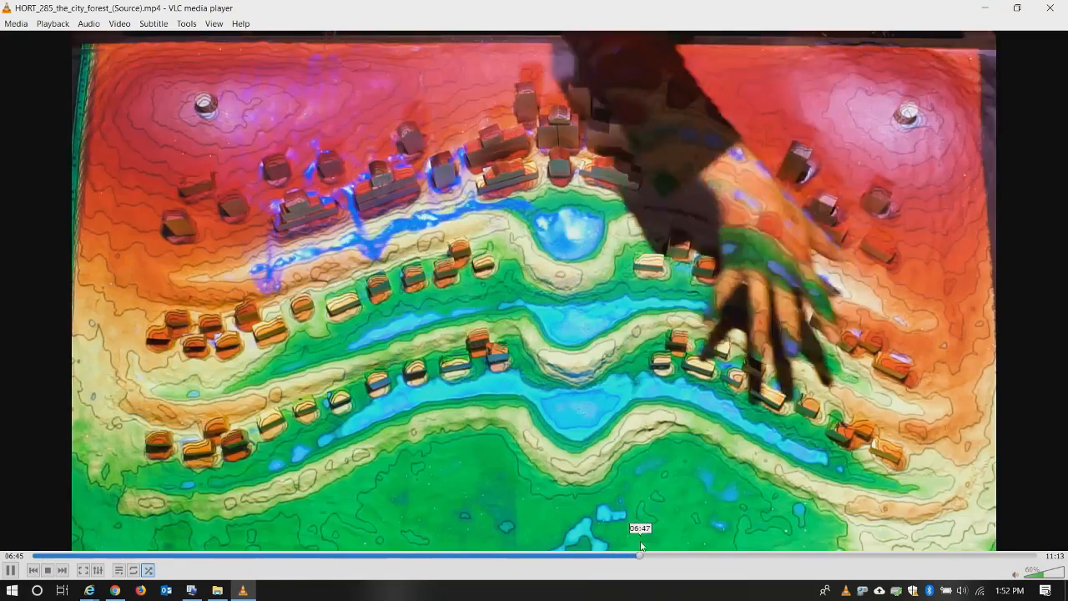
left_click(668, 554)
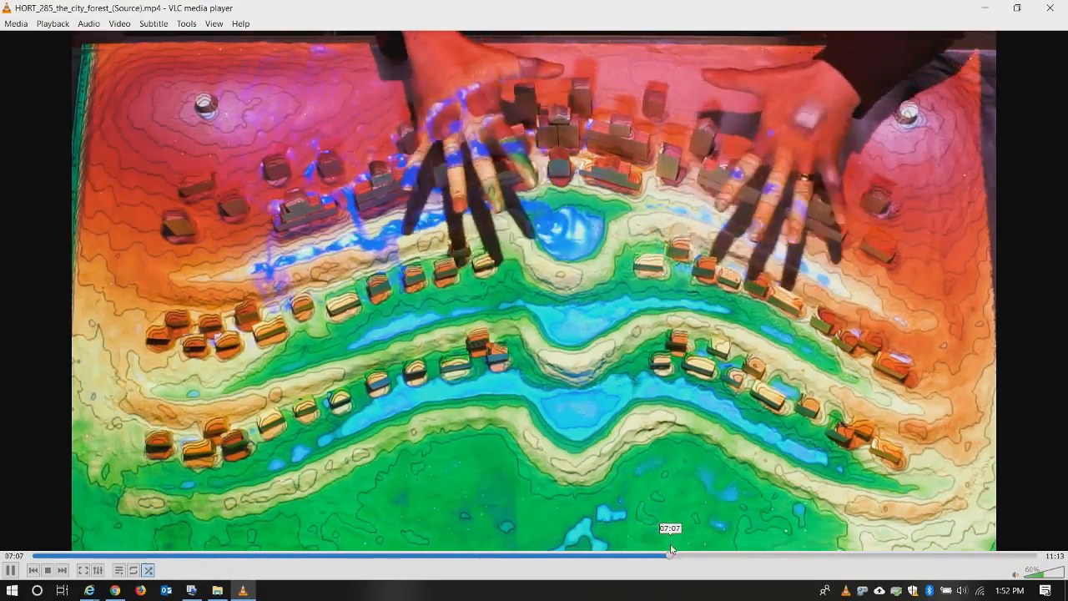
left_click(671, 556)
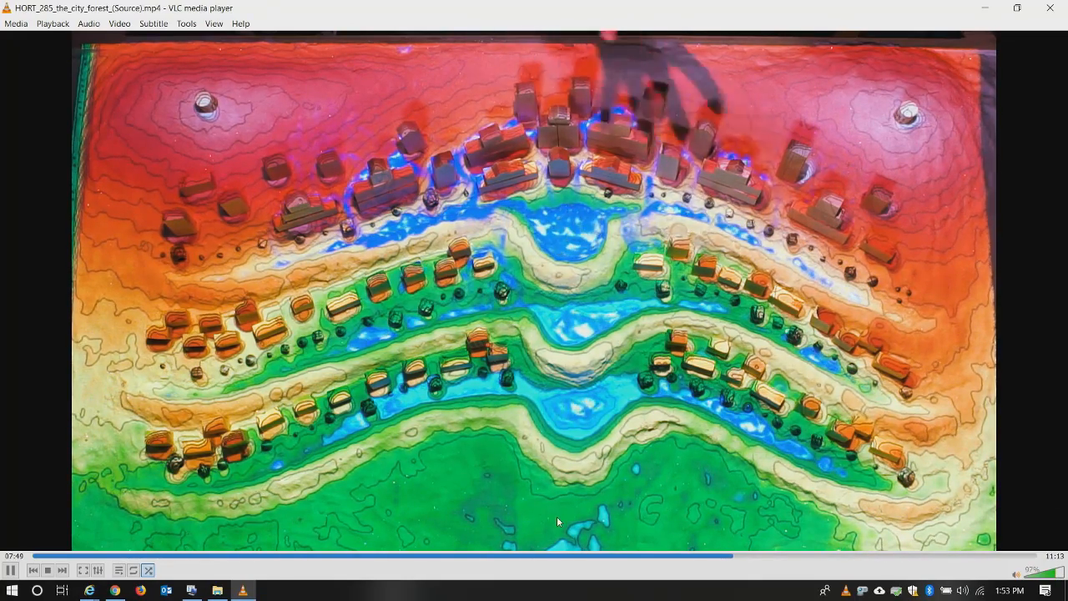
Seek the City Forest clip to about 8:51 then 9:52 and bring up VLC's playback command menu
left_click(735, 555)
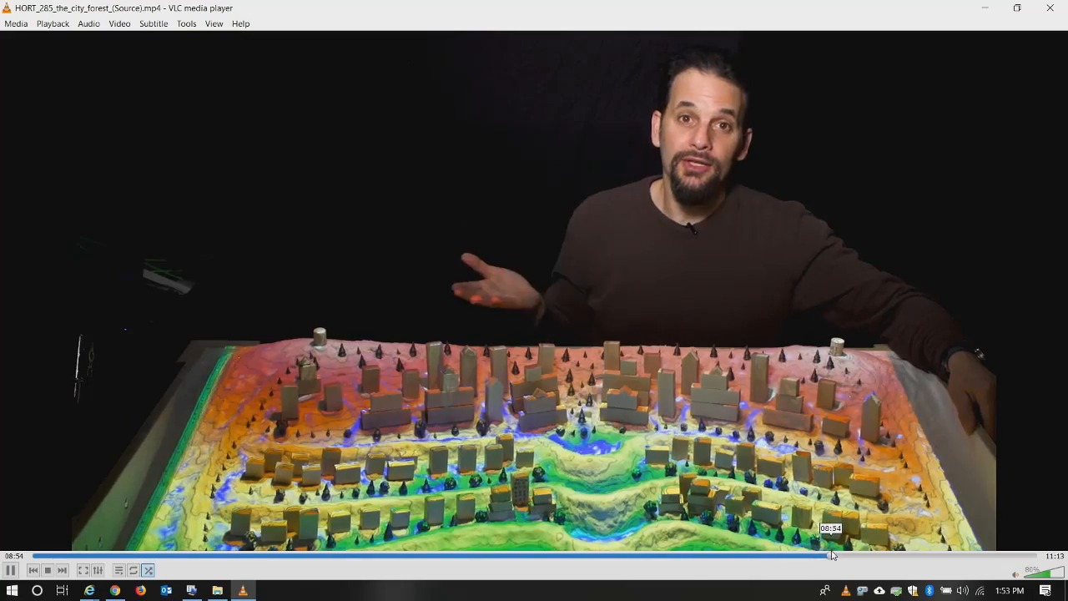
left_click(838, 554)
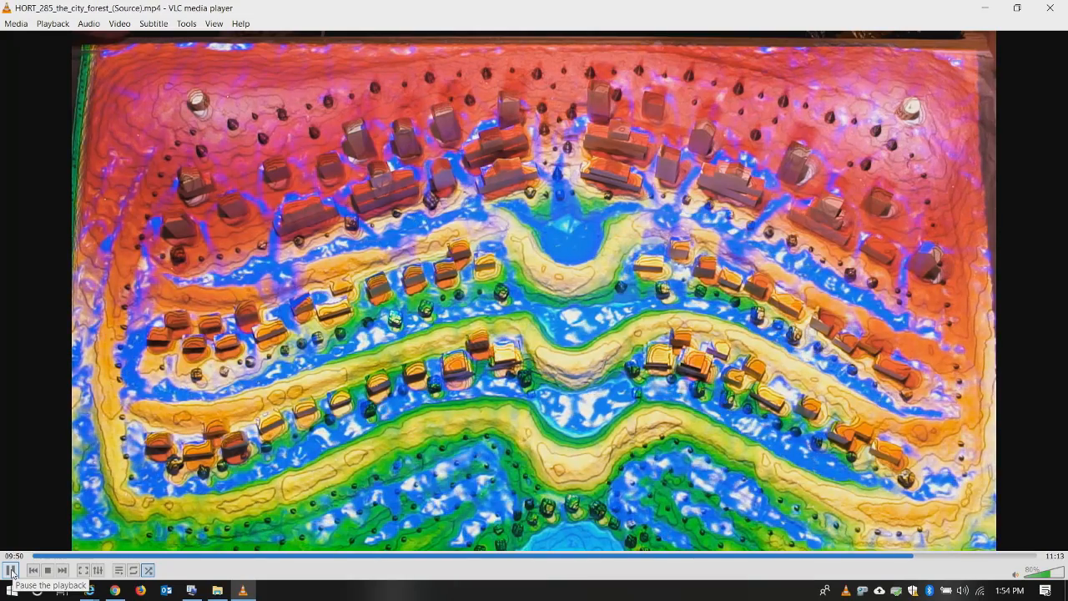
right_click(12, 571)
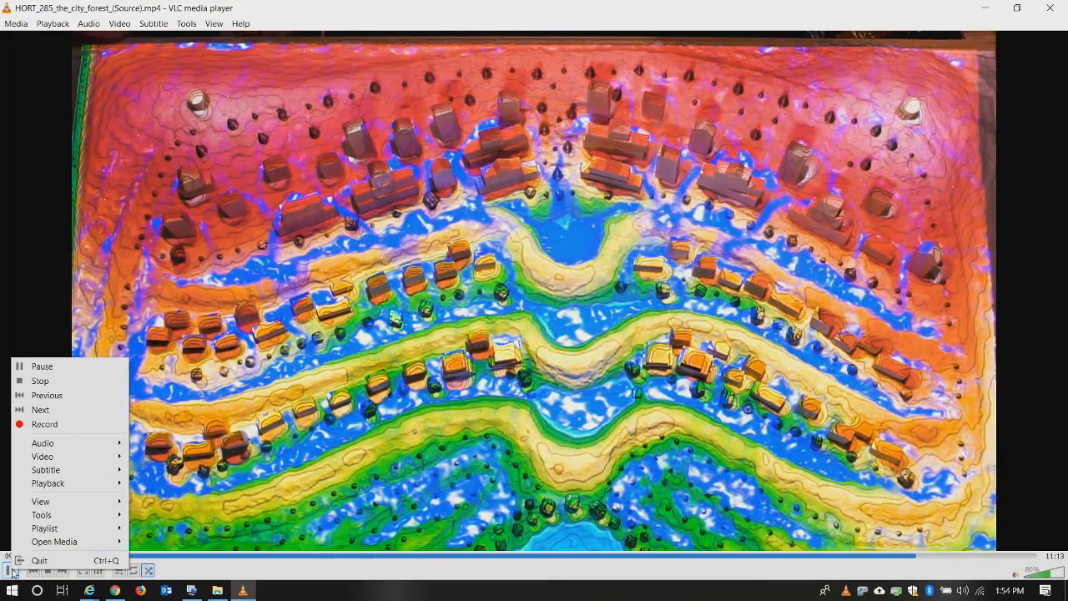